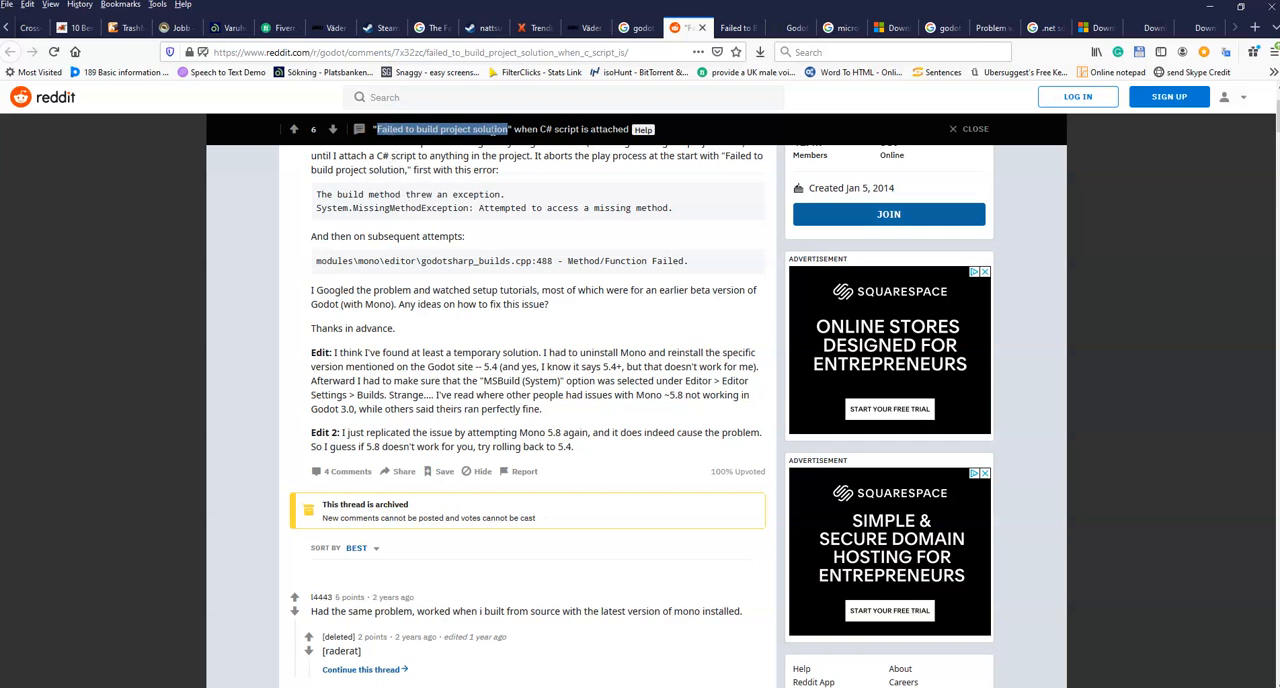
mouse_move(384, 192)
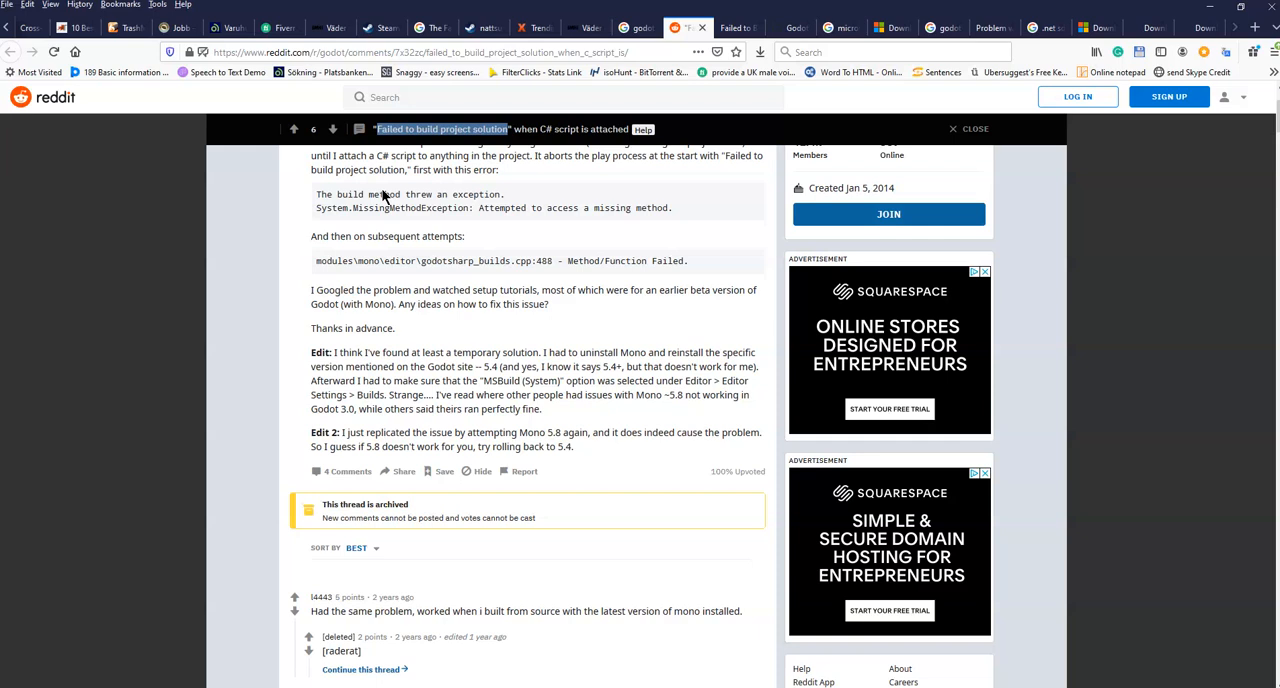
mouse_move(384, 196)
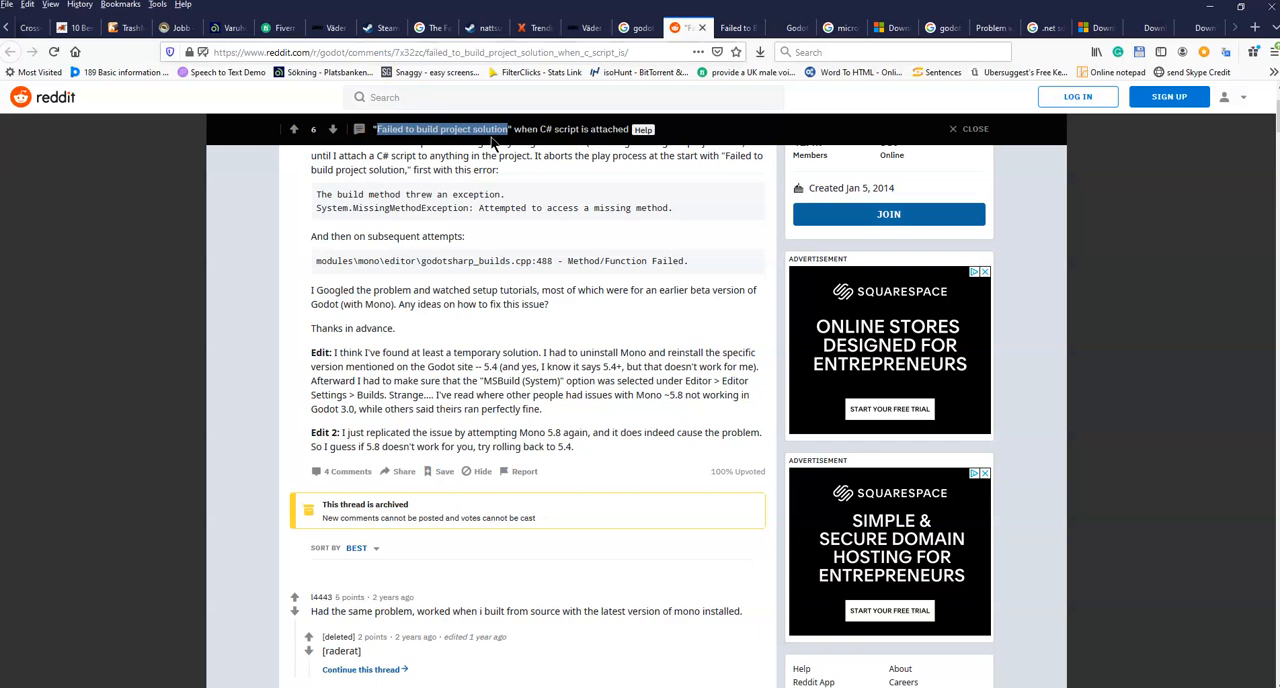
mouse_move(598, 222)
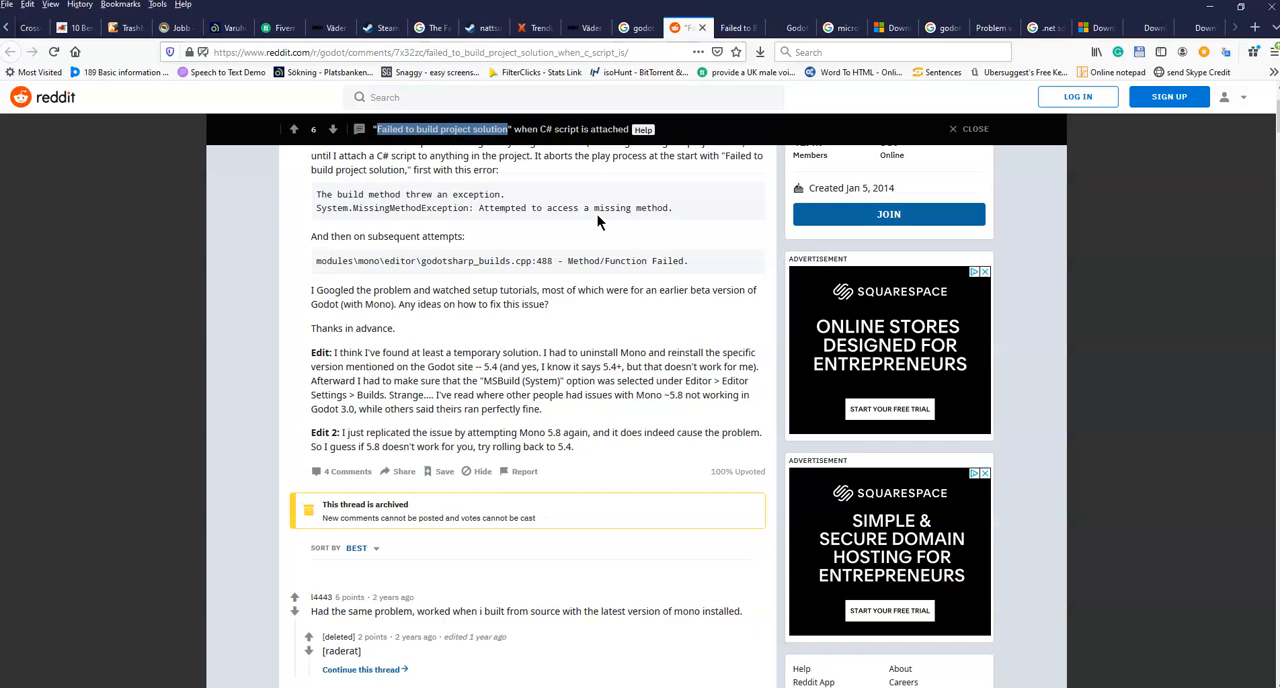
mouse_move(584, 220)
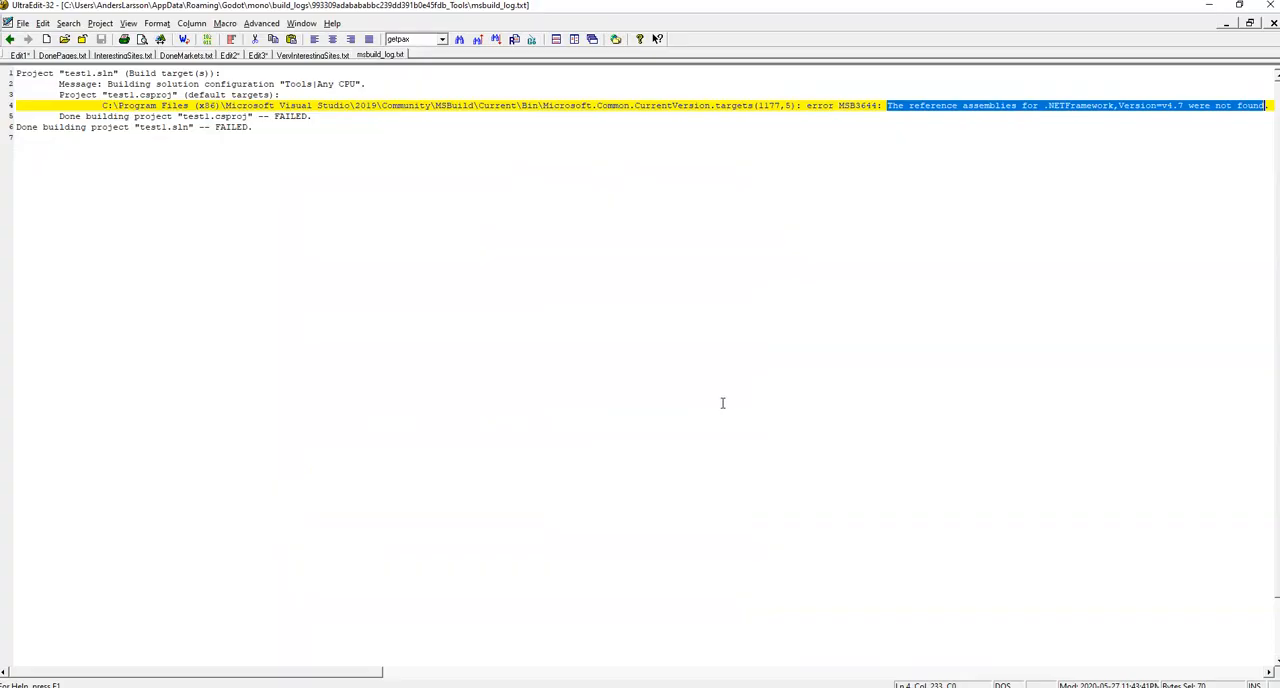
mouse_move(714, 388)
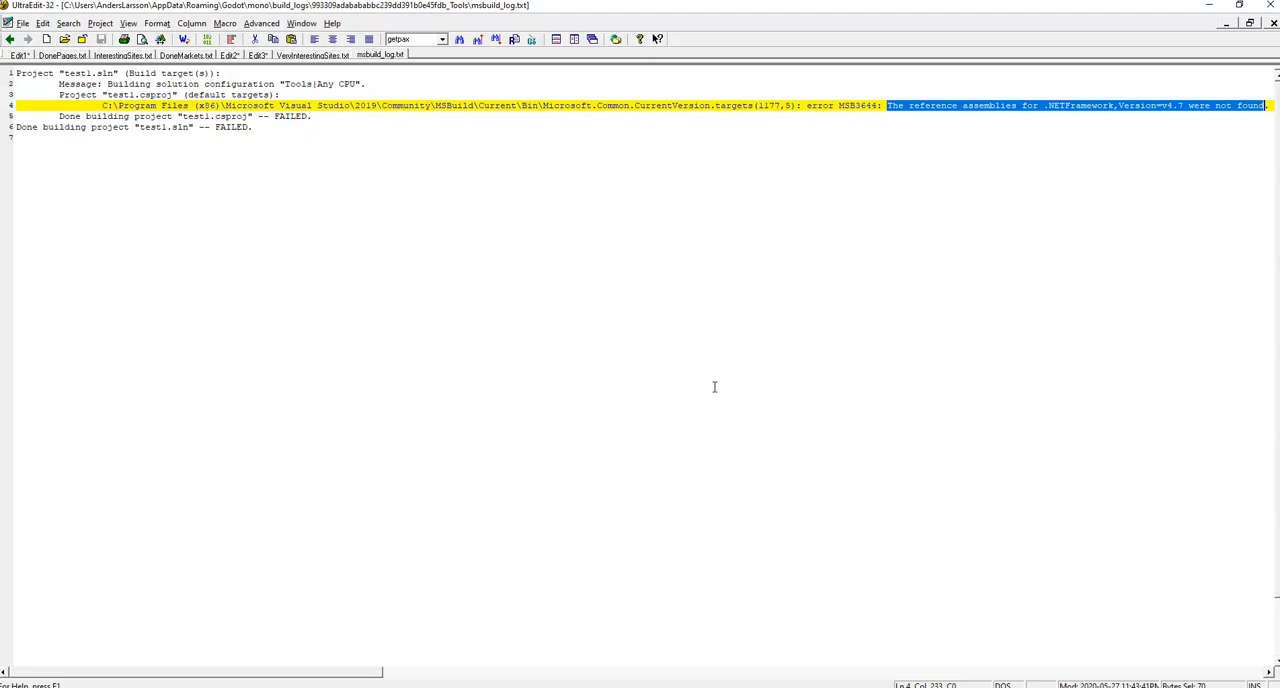
mouse_move(388, 270)
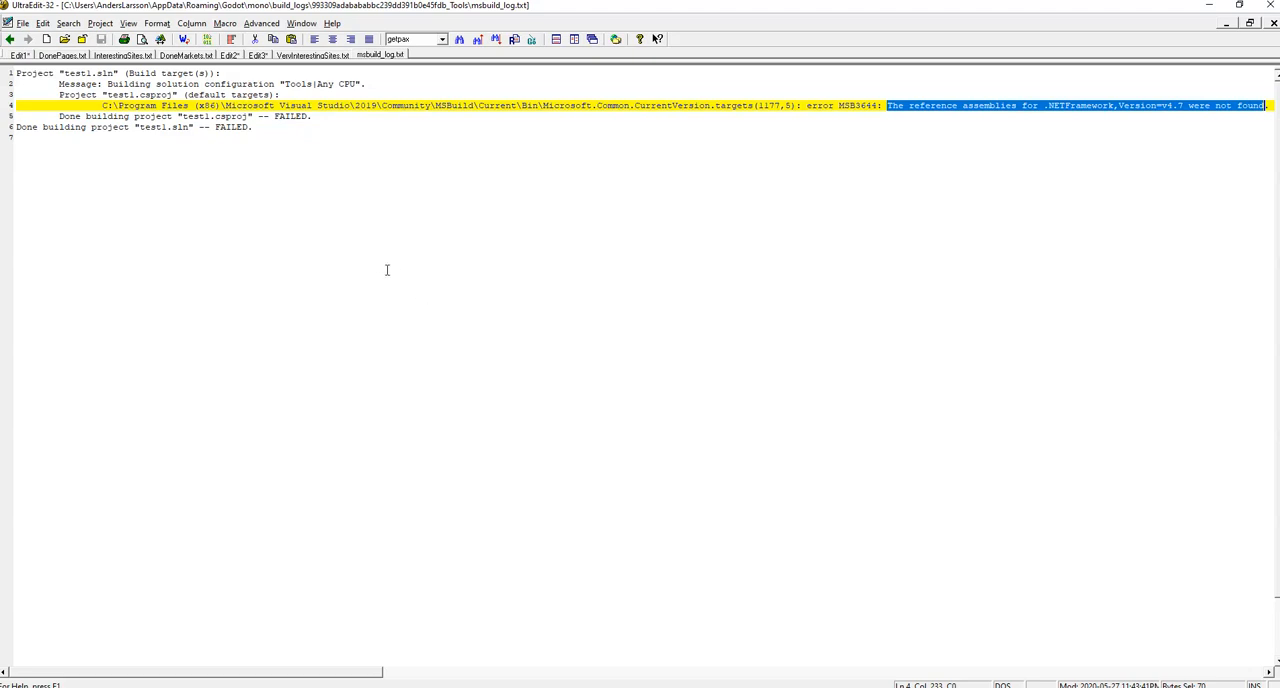
mouse_move(200, 122)
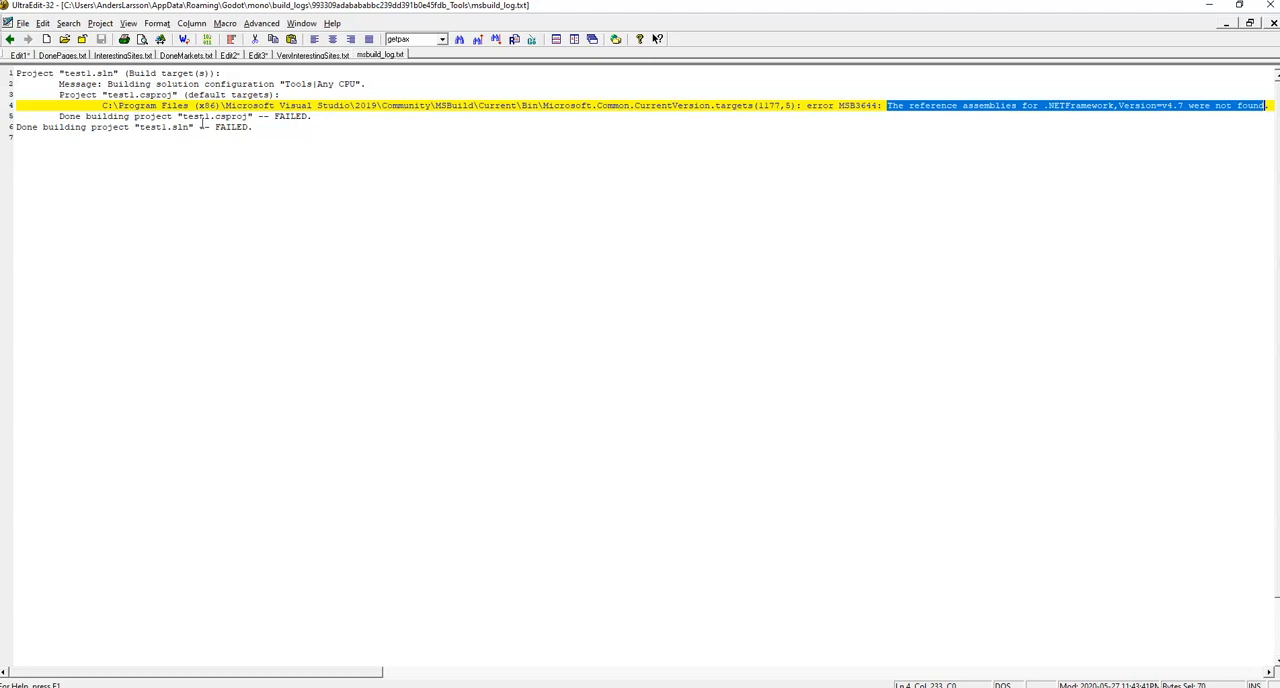
mouse_move(236, 160)
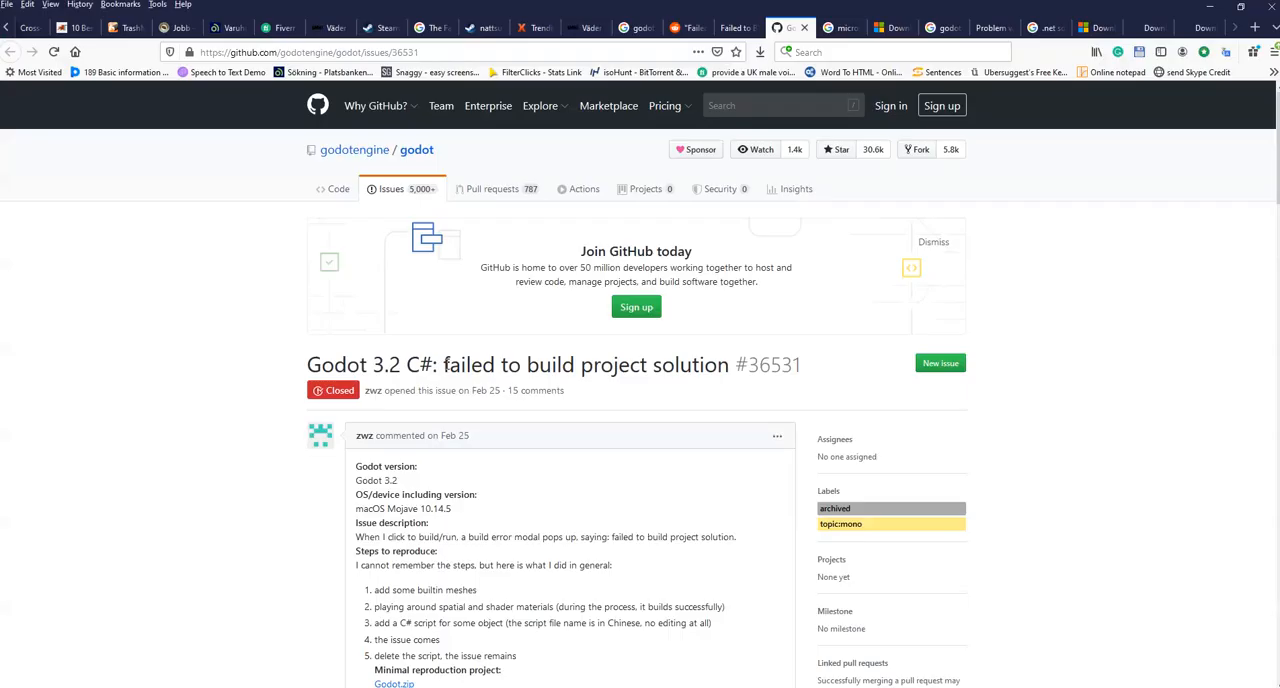
- Highlight the MSB3644 missing .NETFramework v4.7 reference assemblies error in msbuild_log.txt
left_click_drag(444, 364, 616, 364)
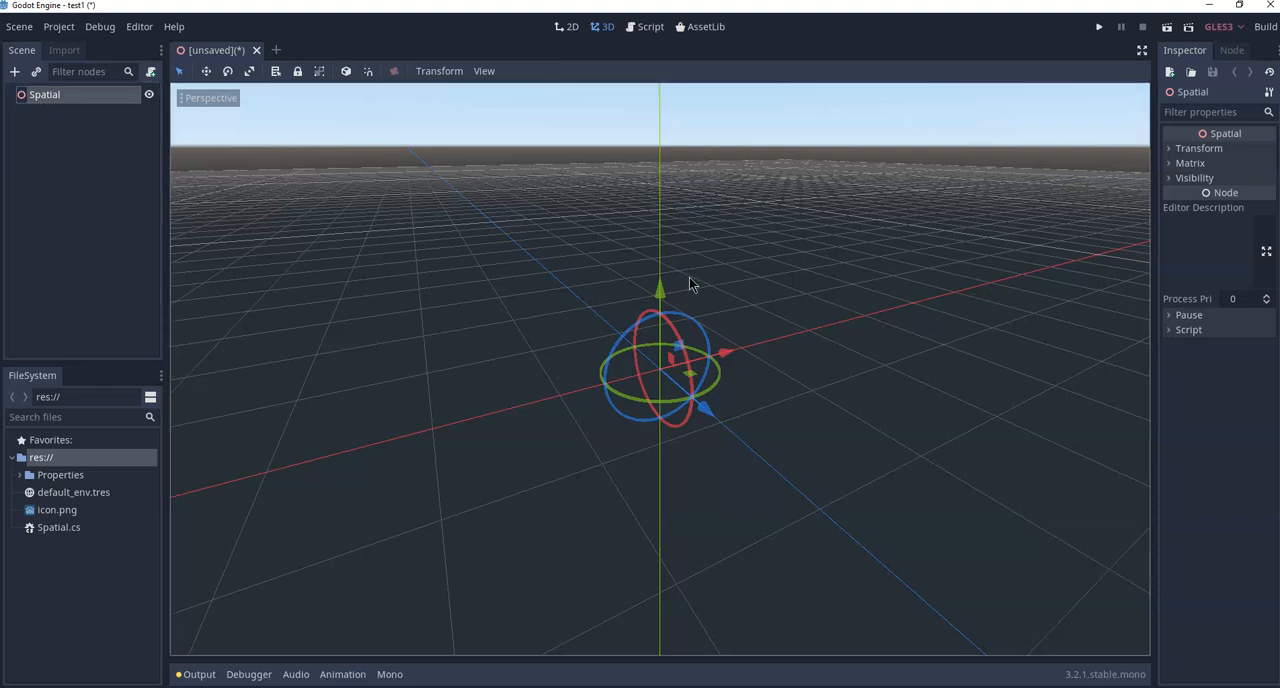
mouse_move(1204, 336)
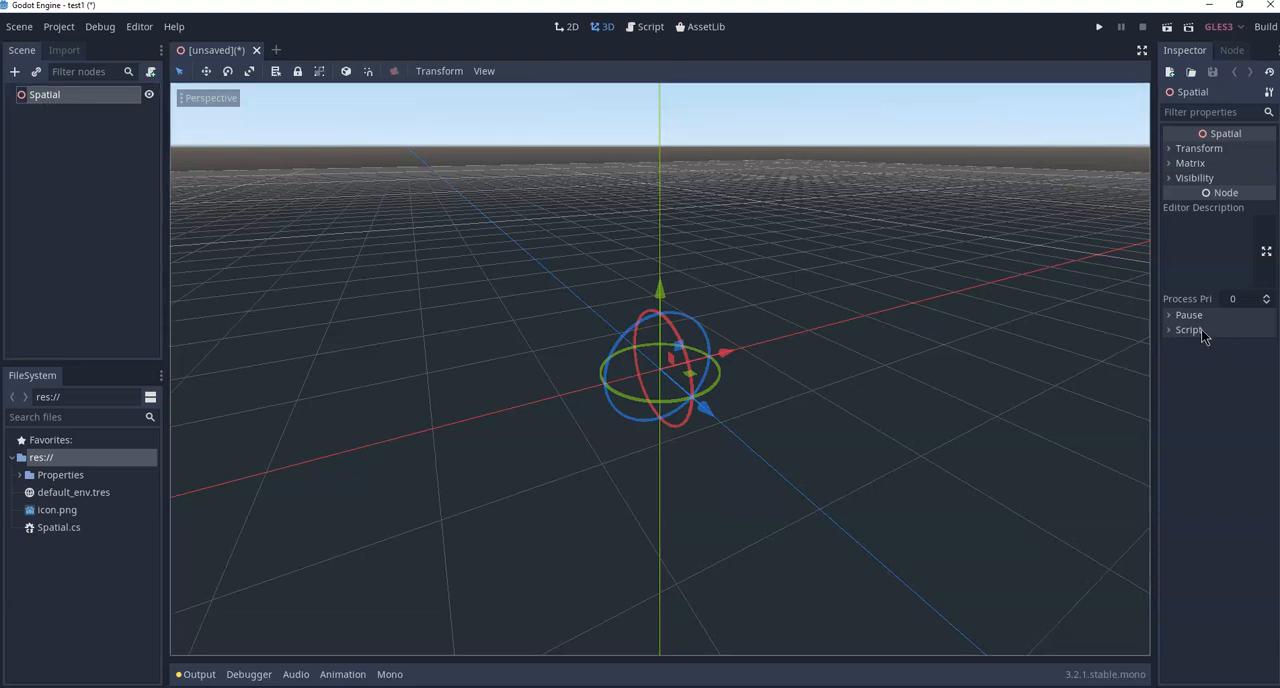
- Open Spatial.cs from the FileSystem dock in Visual Studio Code via the Inspector's Script property
left_click(1188, 330)
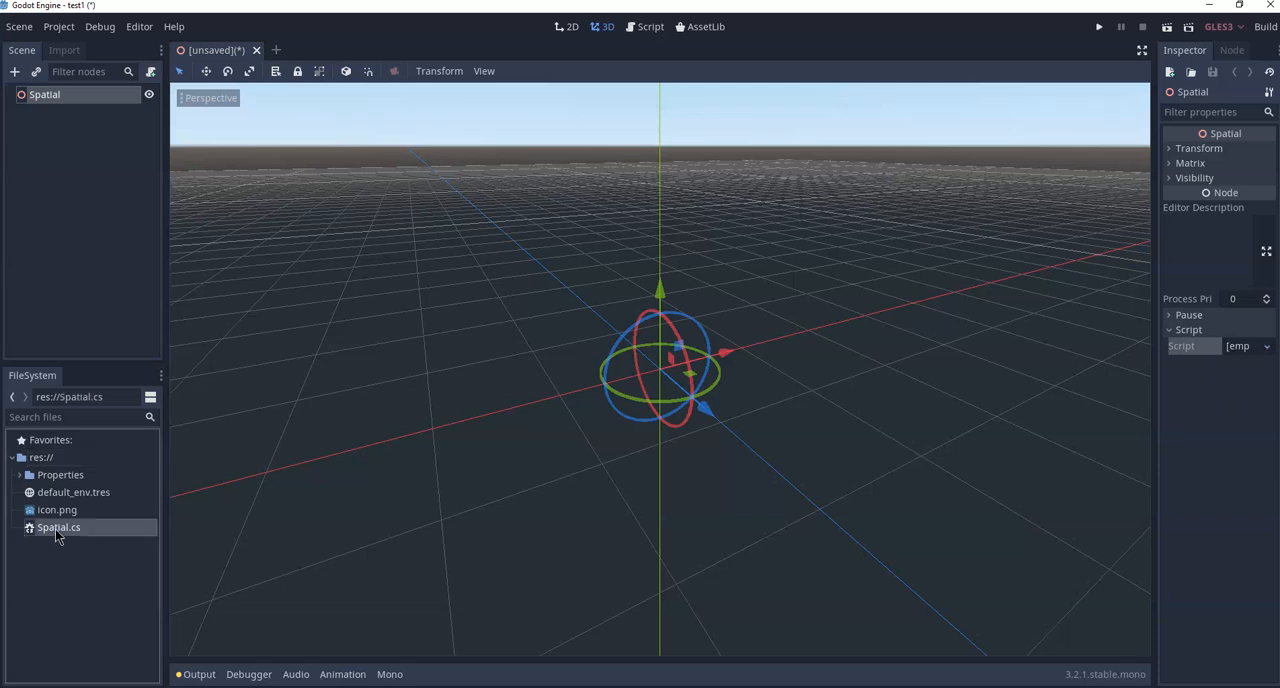
double_click(58, 528)
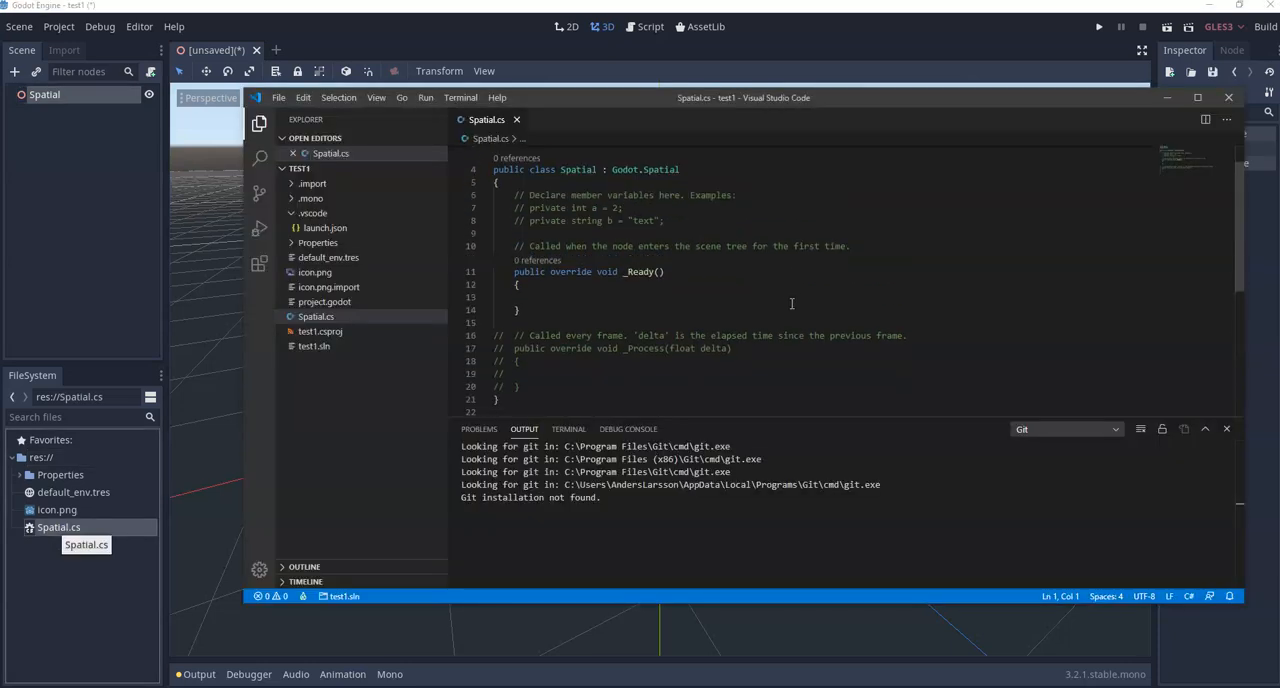
mouse_move(758, 140)
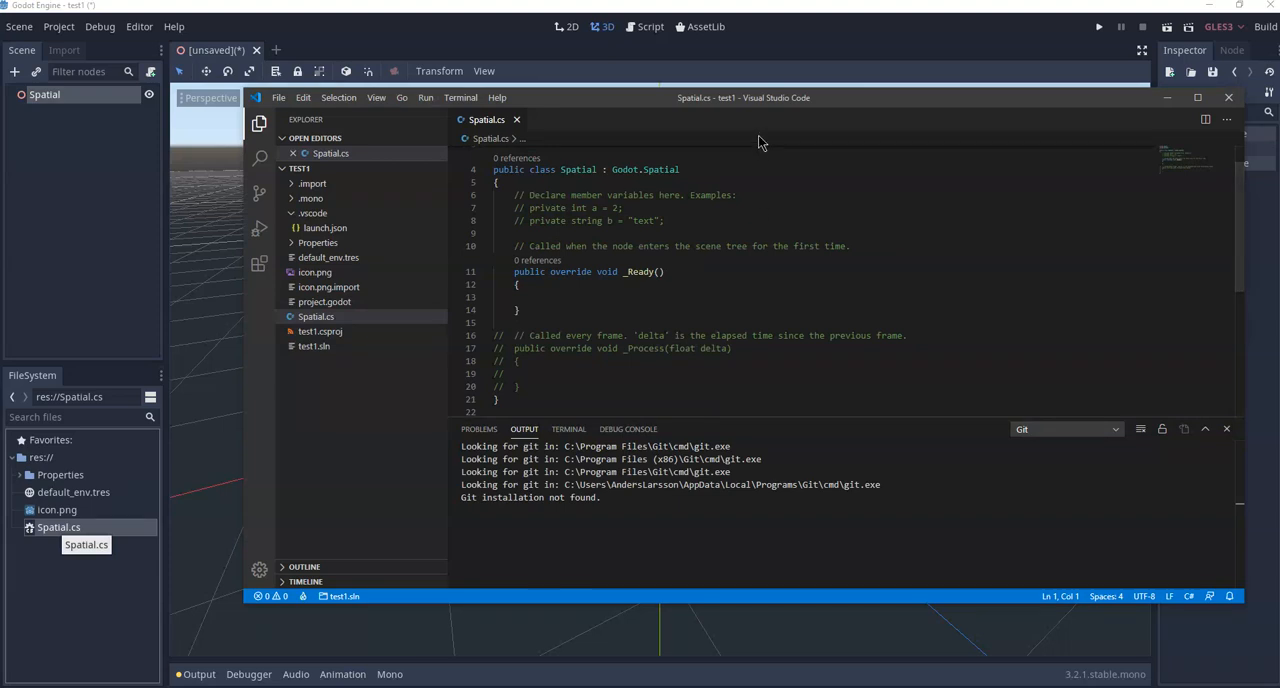
mouse_move(824, 286)
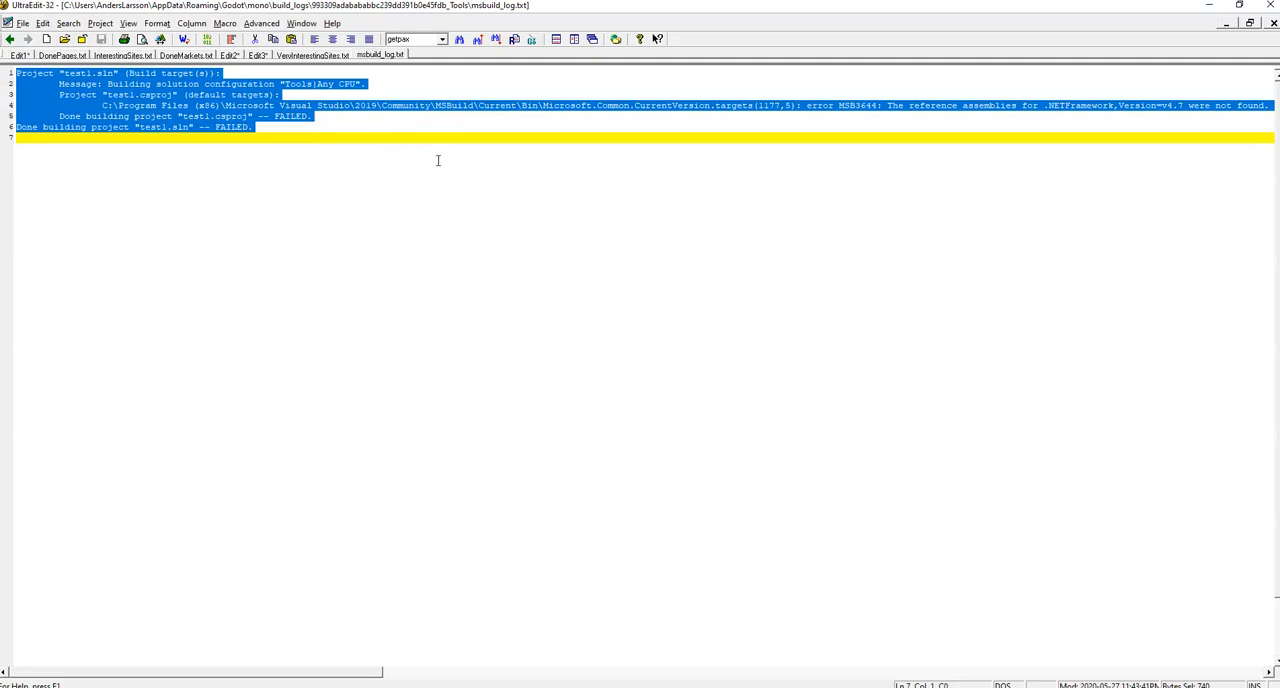
mouse_move(1130, 168)
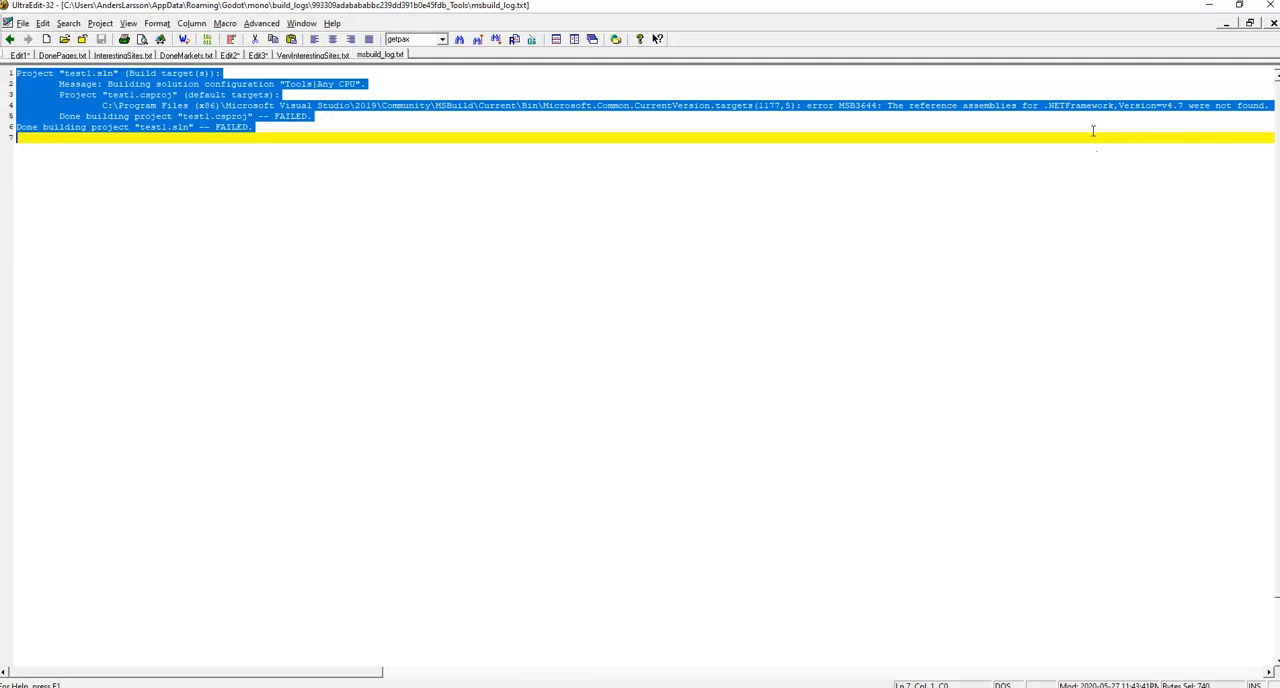
mouse_move(608, 160)
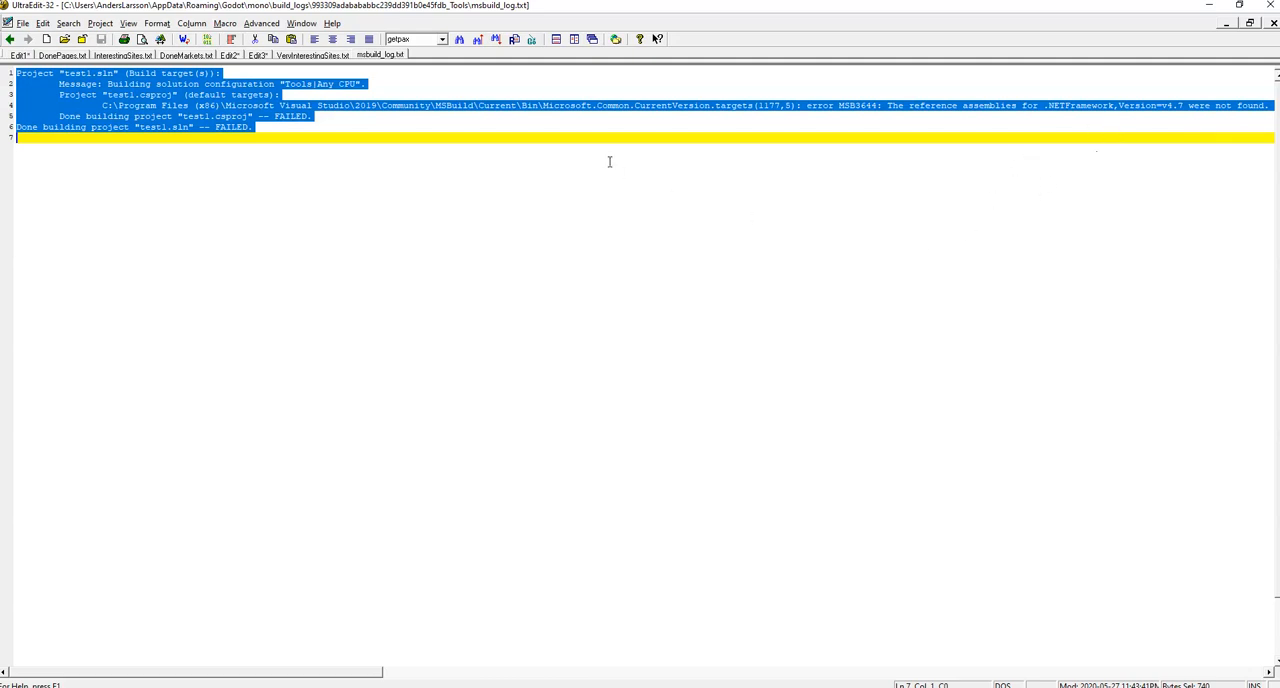
mouse_move(576, 128)
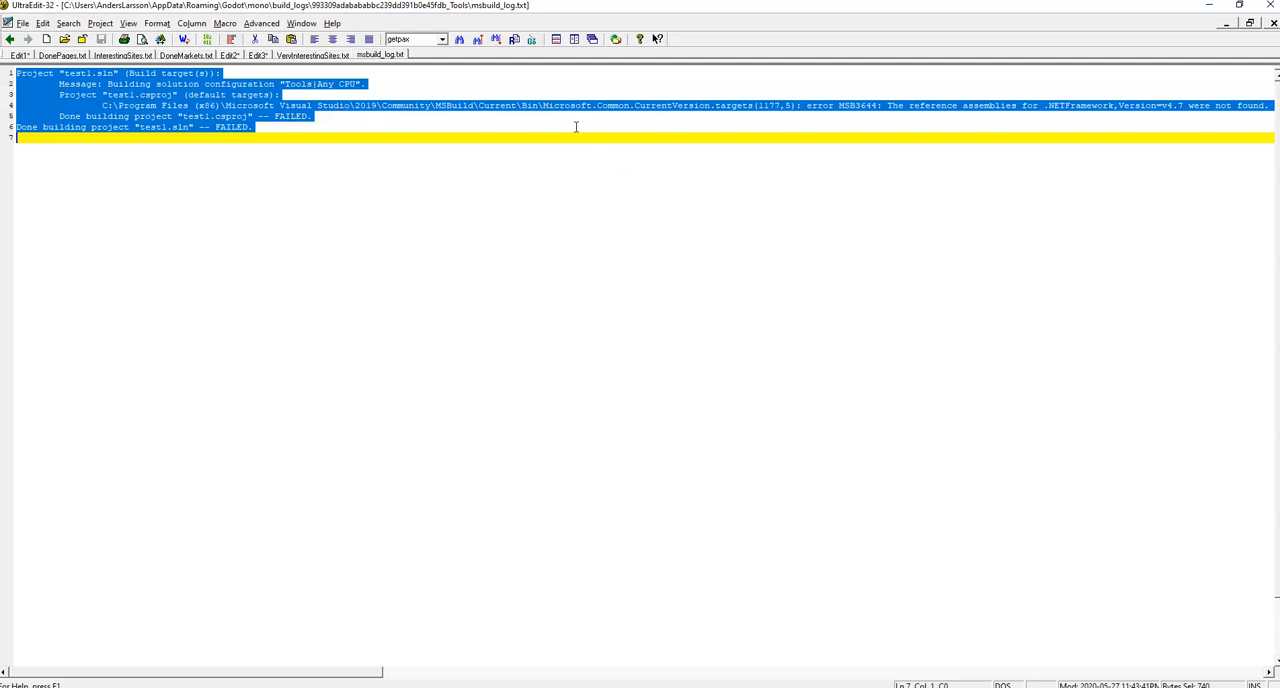
mouse_move(952, 244)
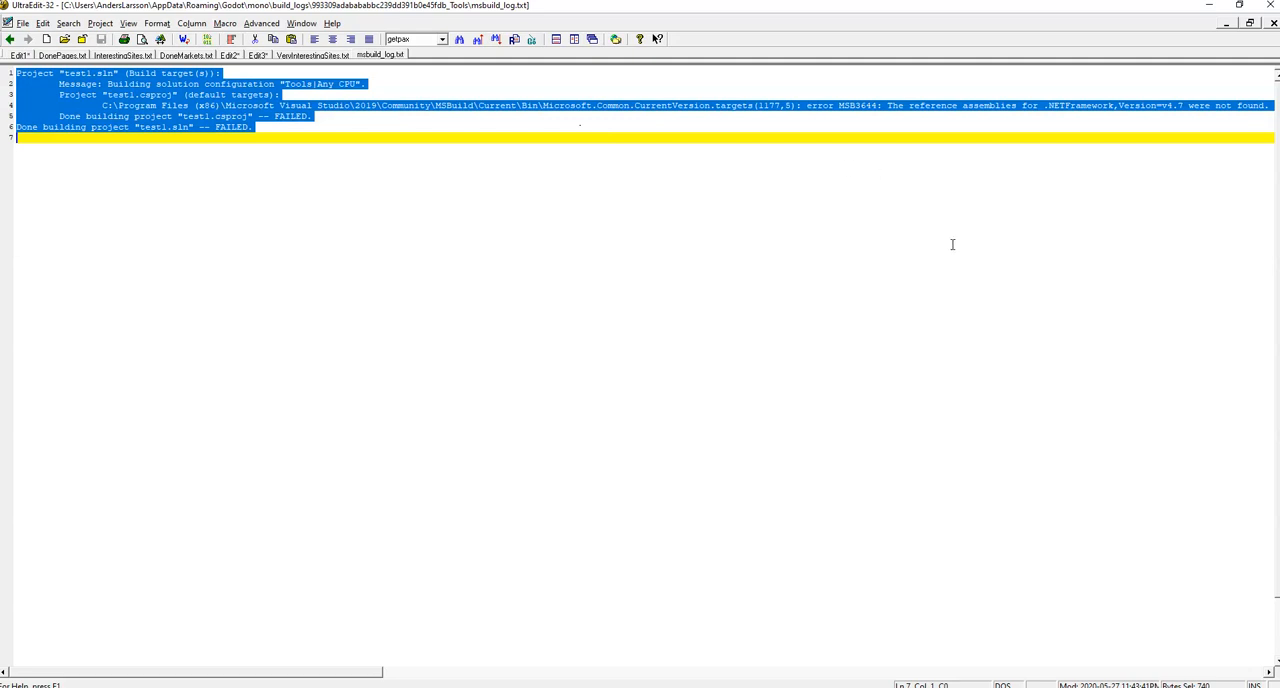
mouse_move(1112, 124)
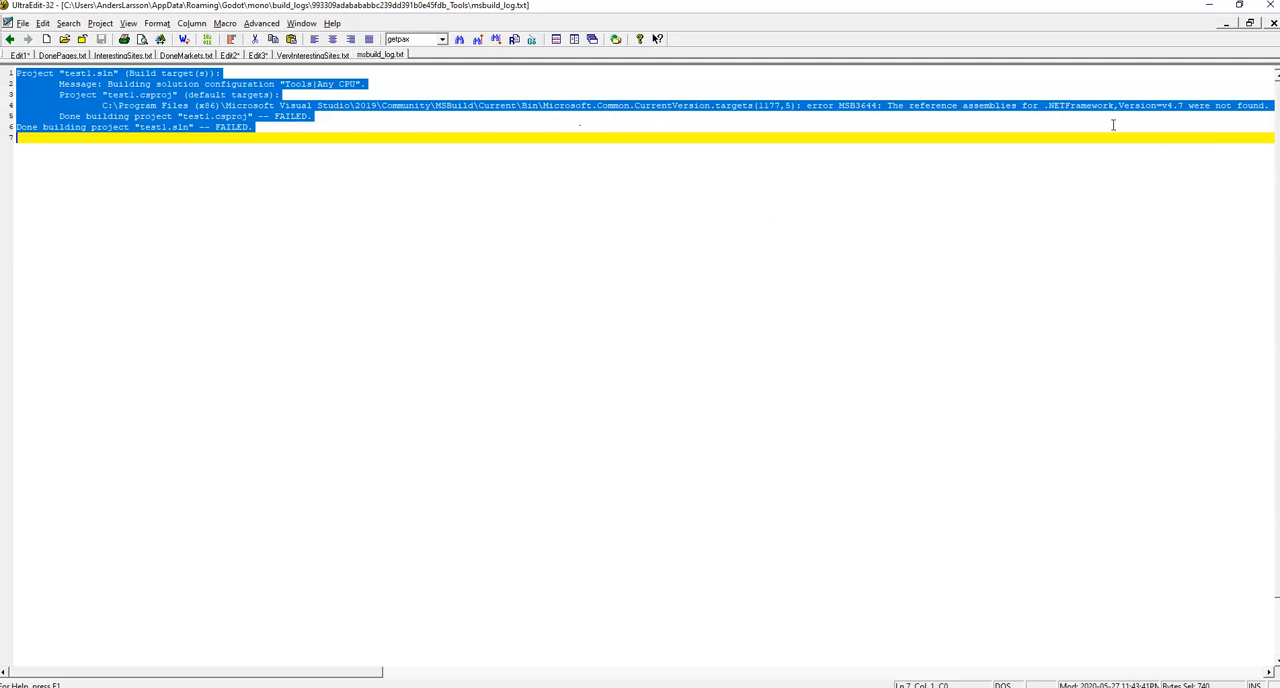
mouse_move(936, 120)
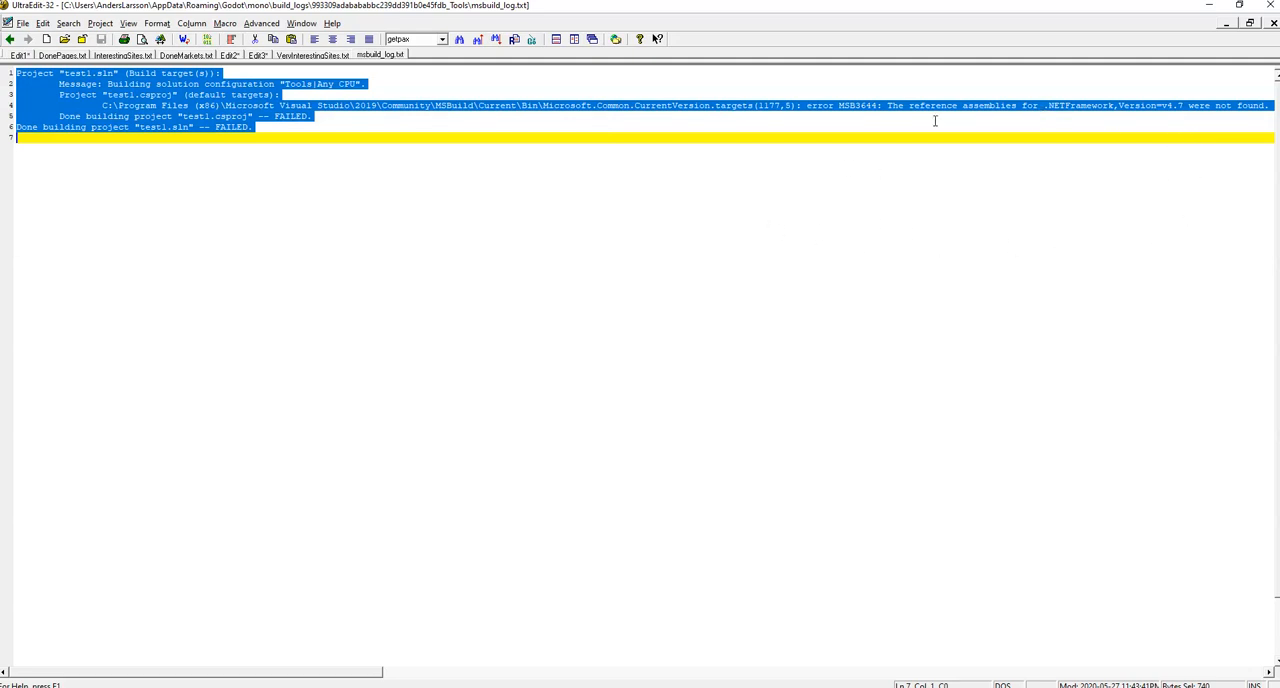
mouse_move(1008, 114)
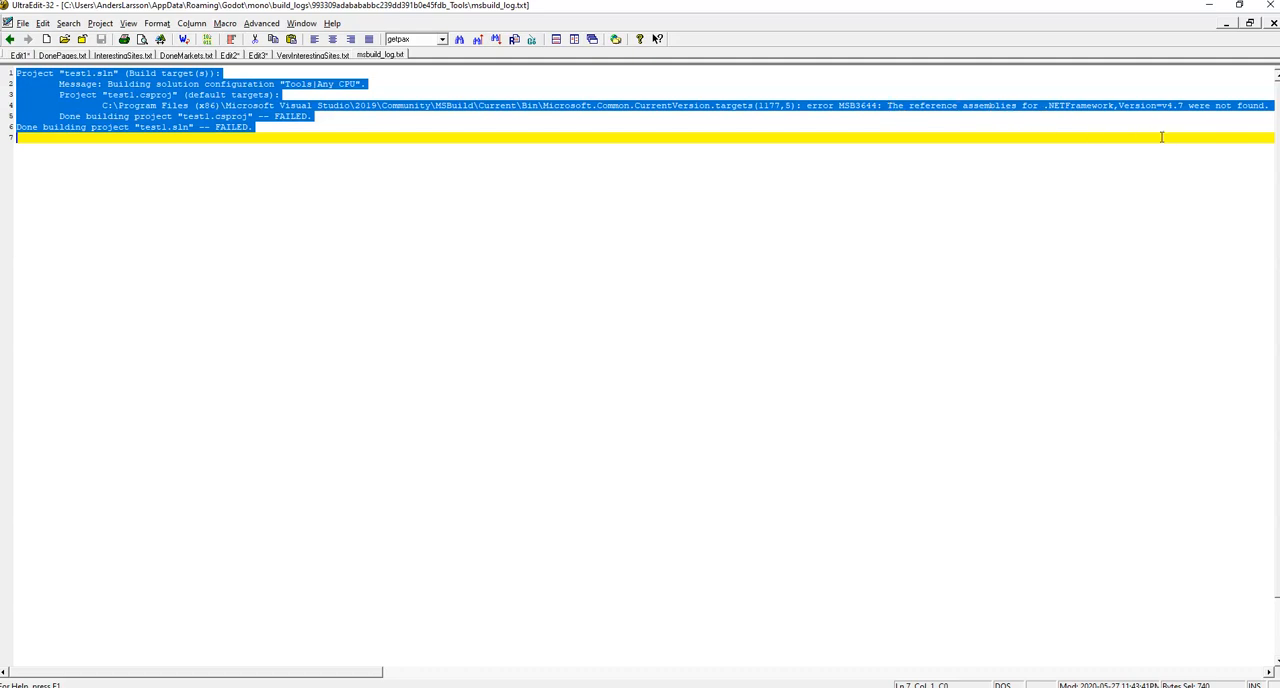
mouse_move(1170, 122)
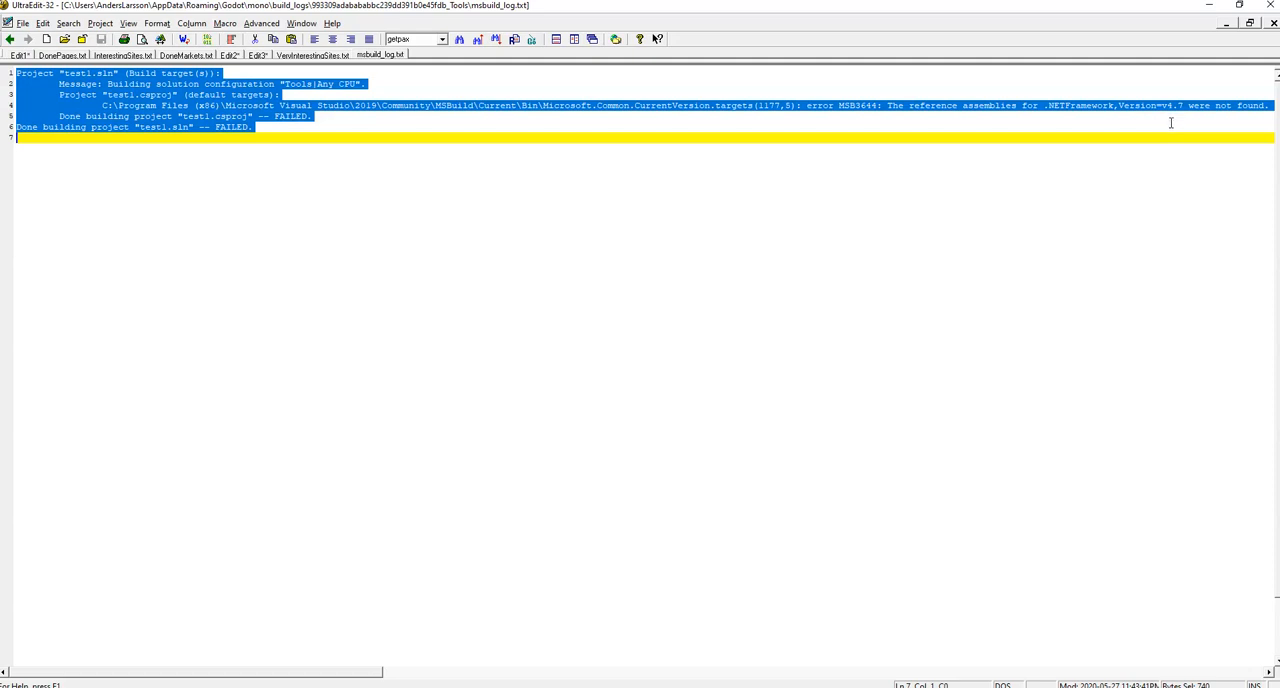
mouse_move(1228, 168)
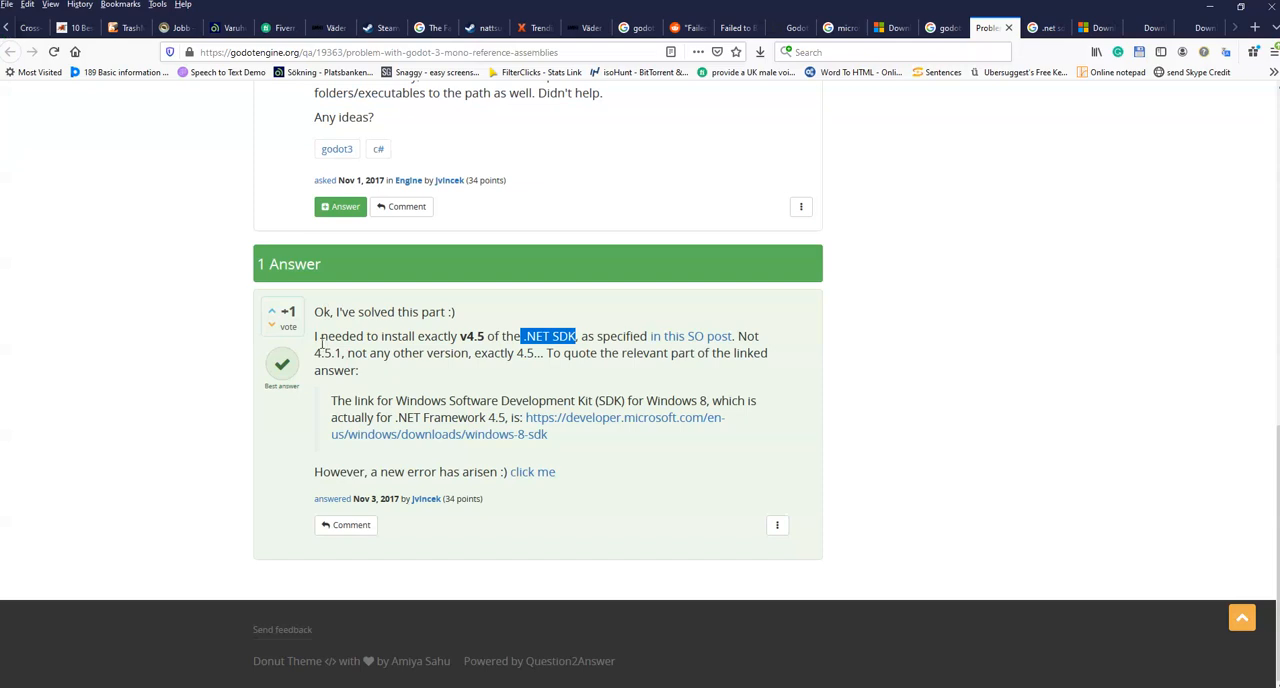
mouse_move(548, 380)
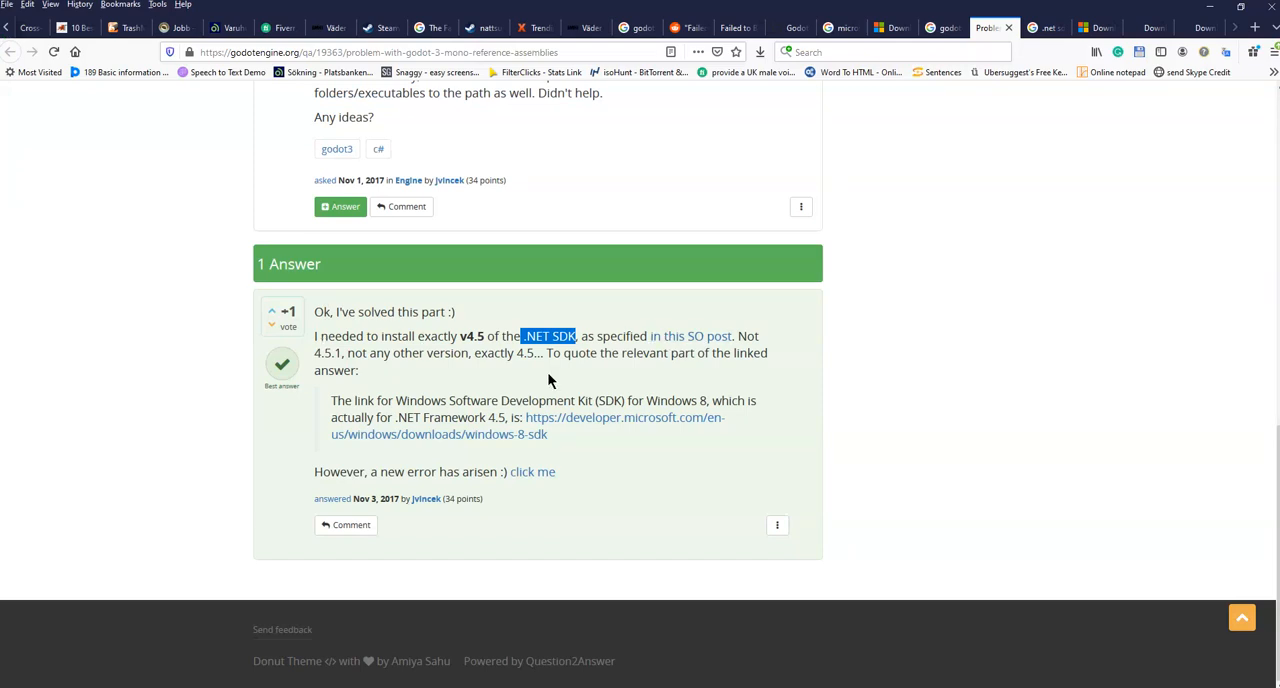
mouse_move(744, 472)
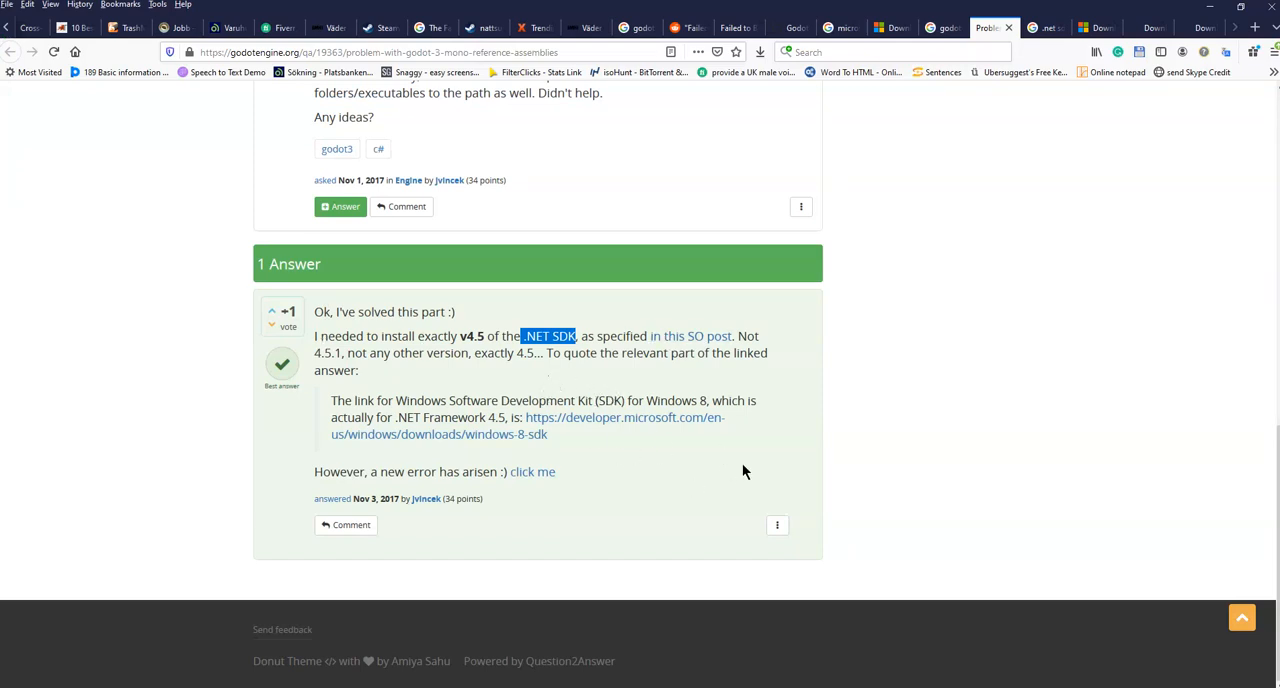
mouse_move(484, 368)
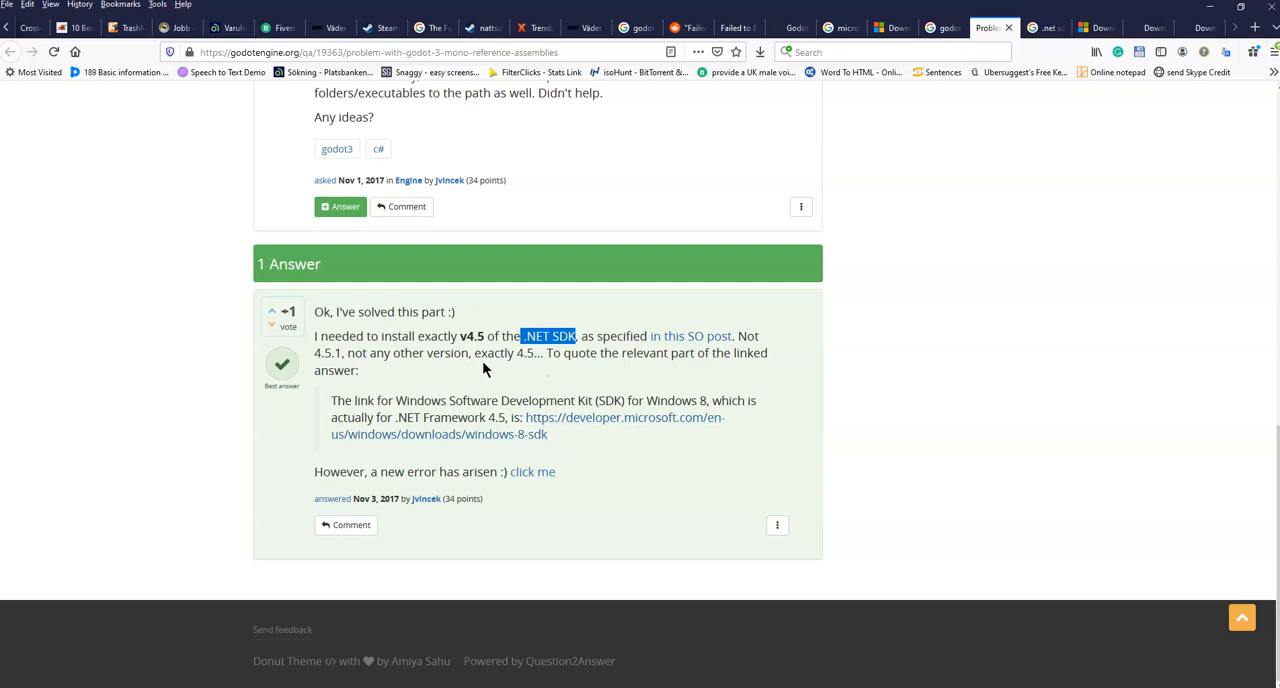
mouse_move(544, 372)
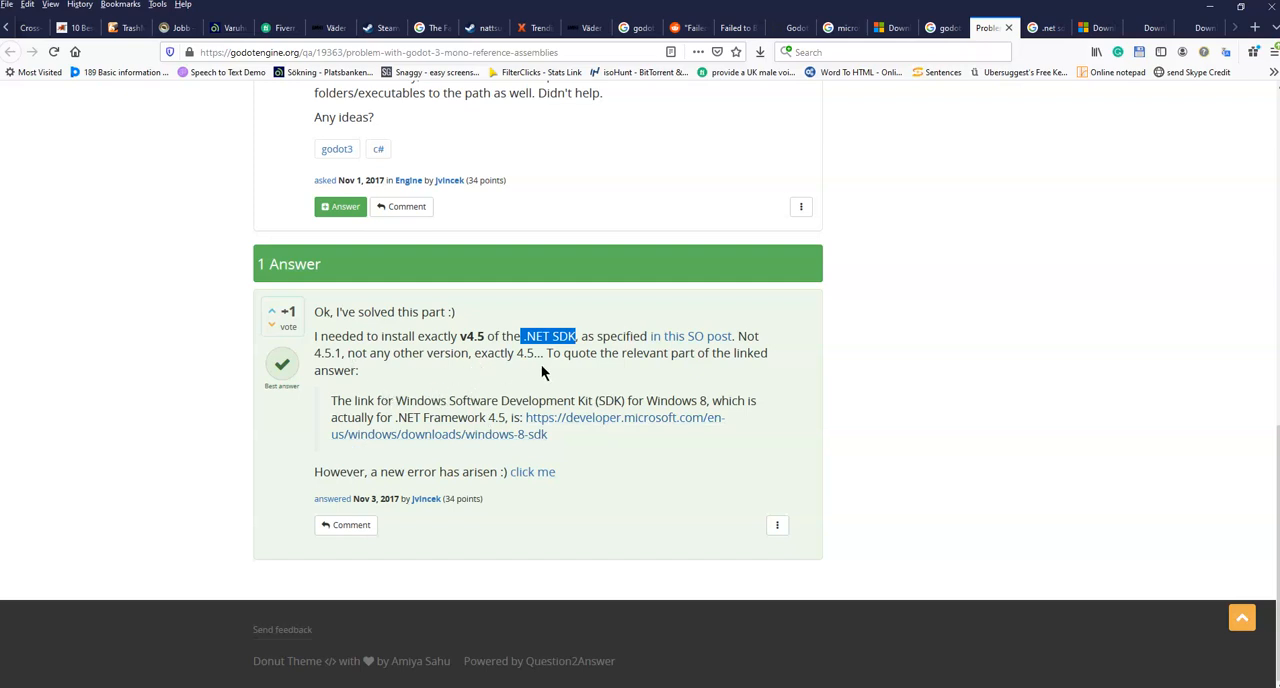
mouse_move(544, 356)
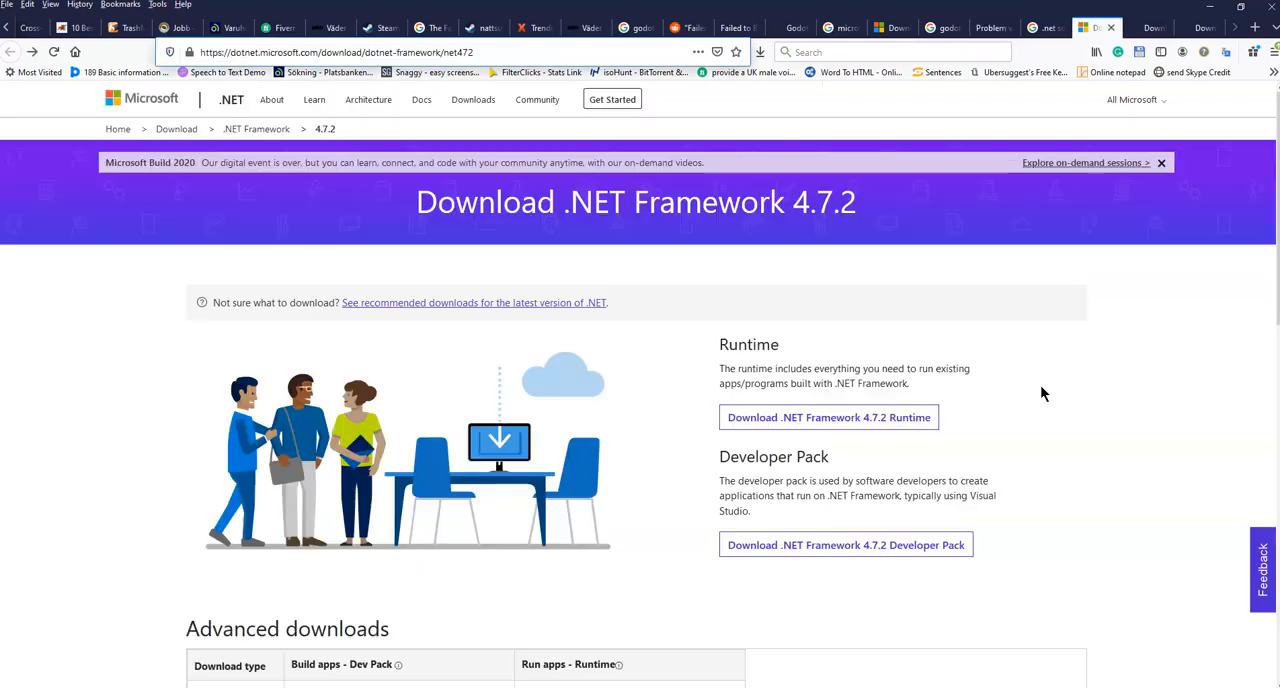
mouse_move(1068, 402)
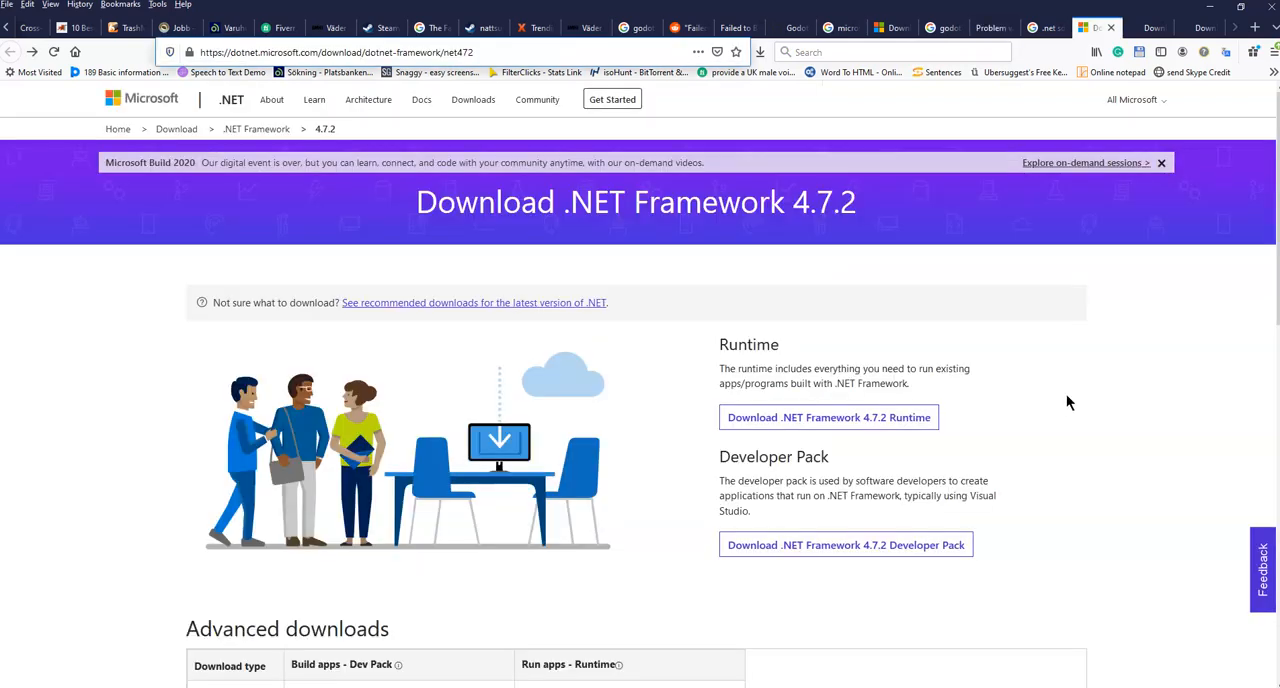
mouse_move(1020, 316)
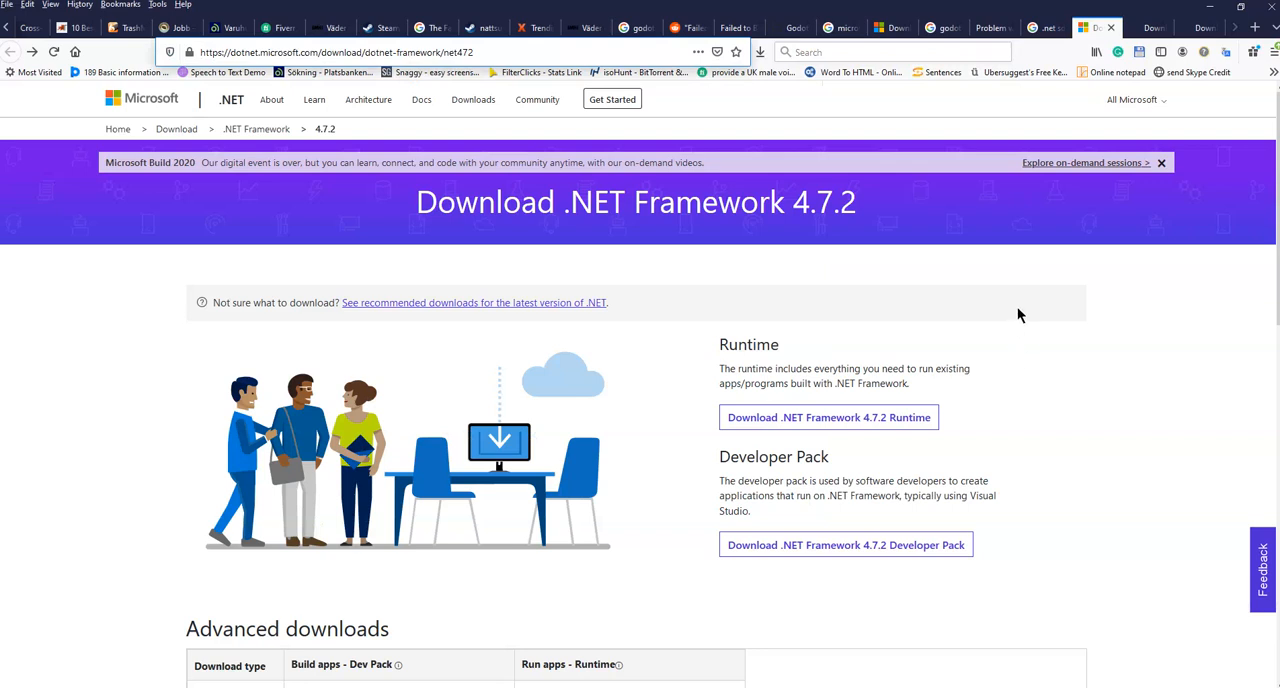
mouse_move(488, 76)
type("0")
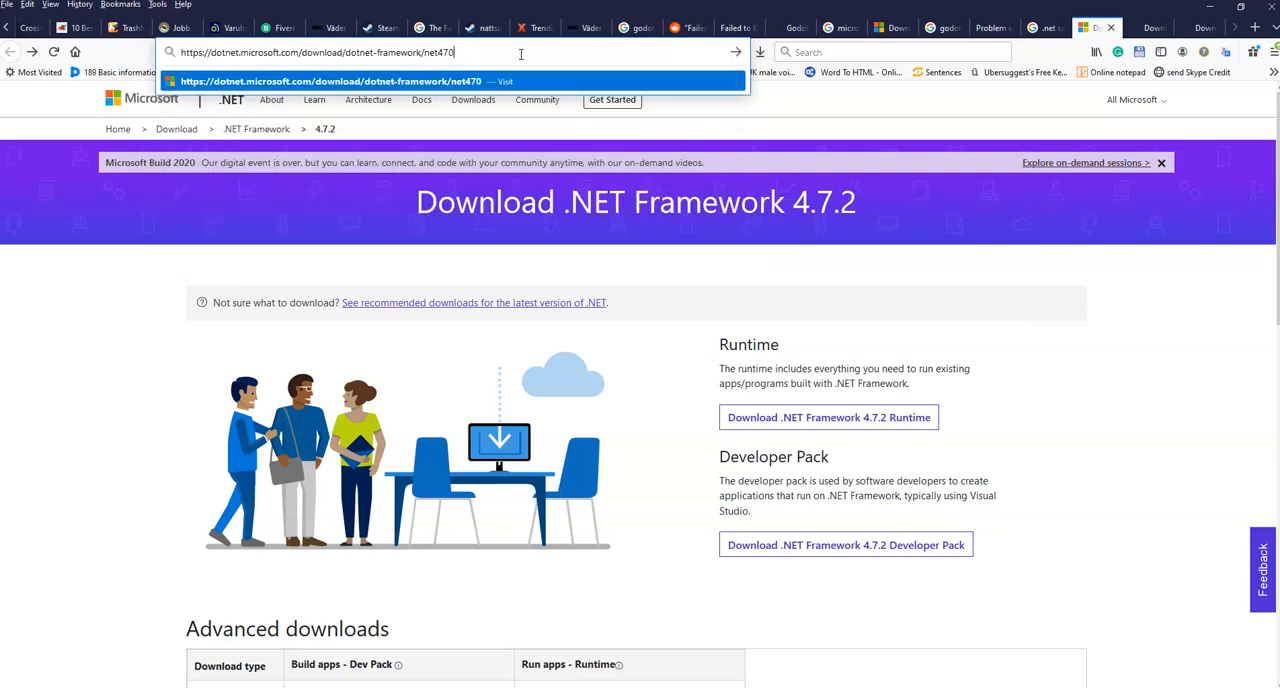
- Load the net470 address and reach the Download .NET Framework 4.7 page from the 404 version list
key("Return")
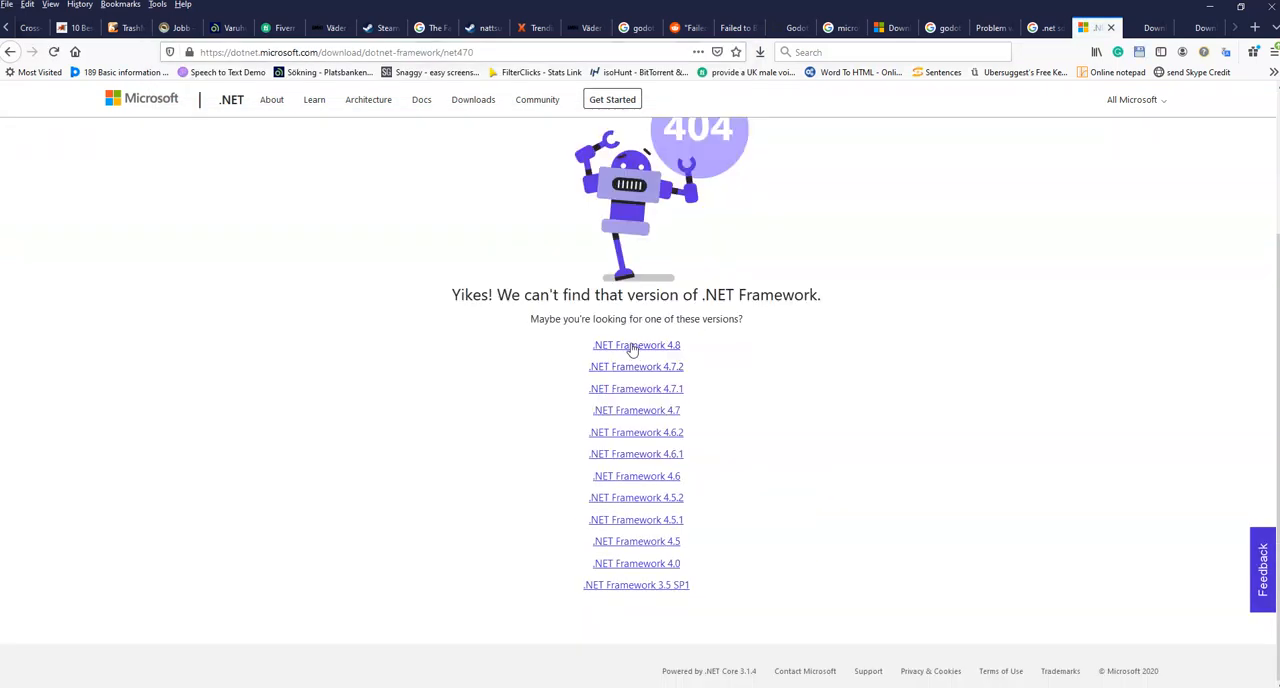
mouse_move(614, 388)
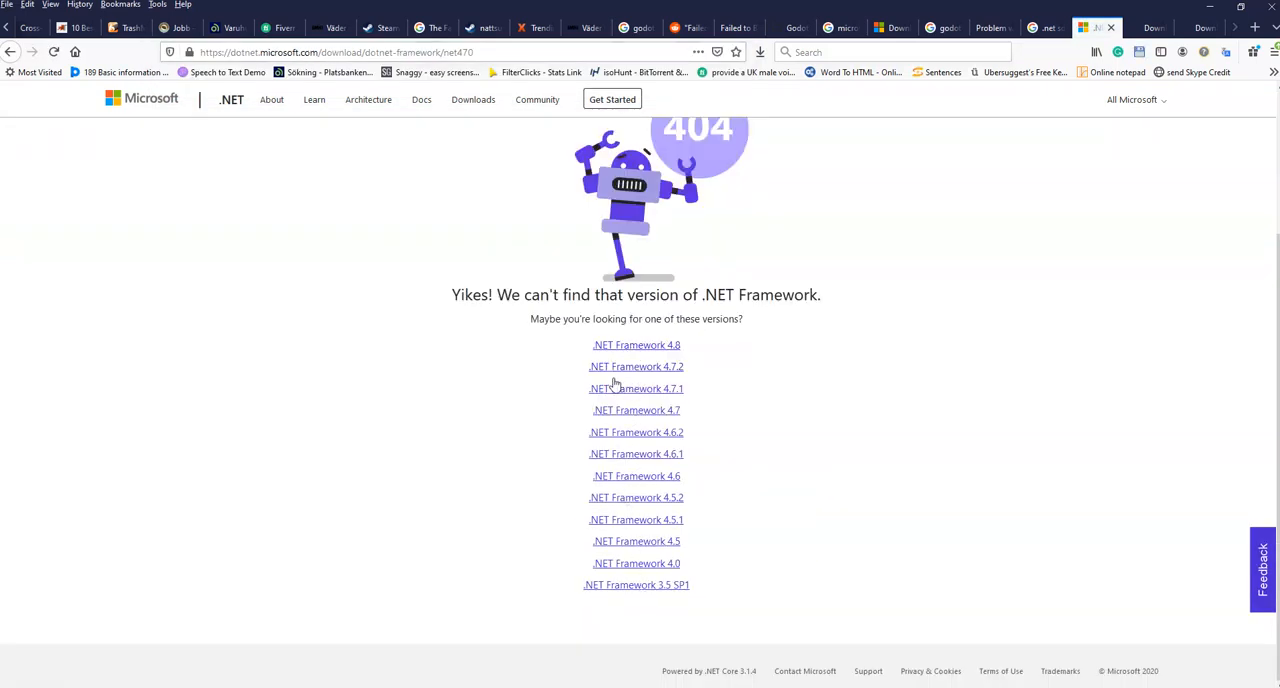
mouse_move(704, 362)
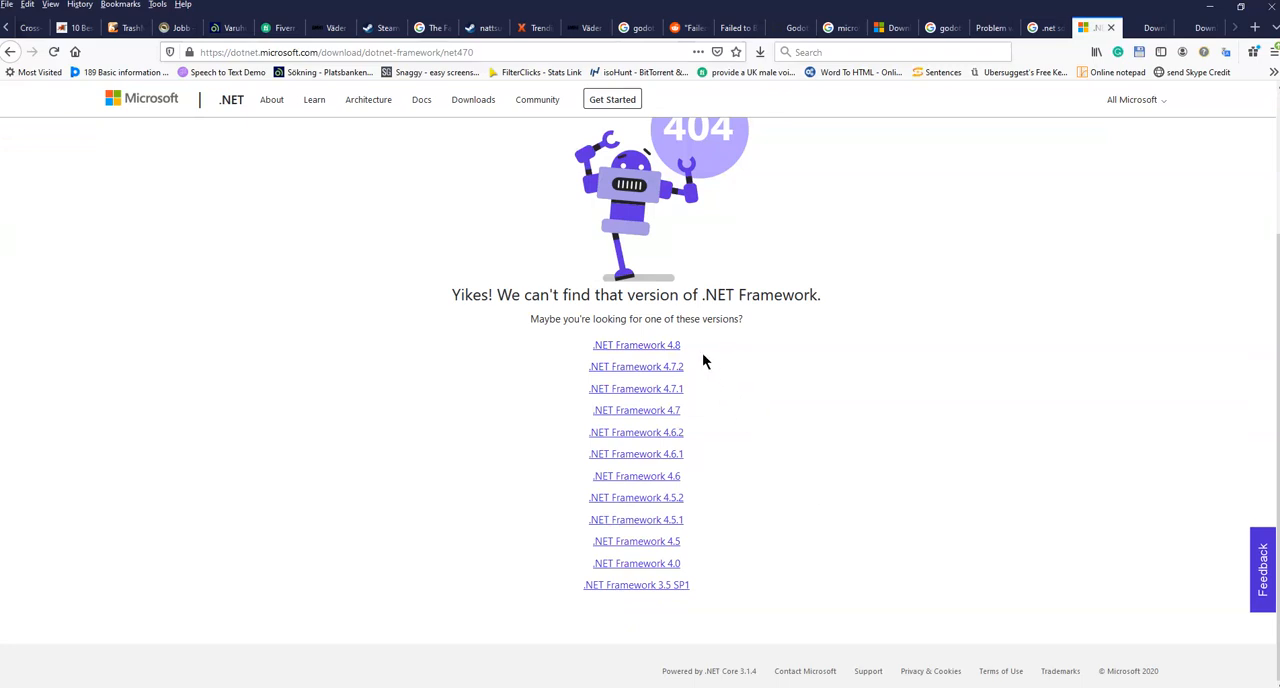
mouse_move(636, 410)
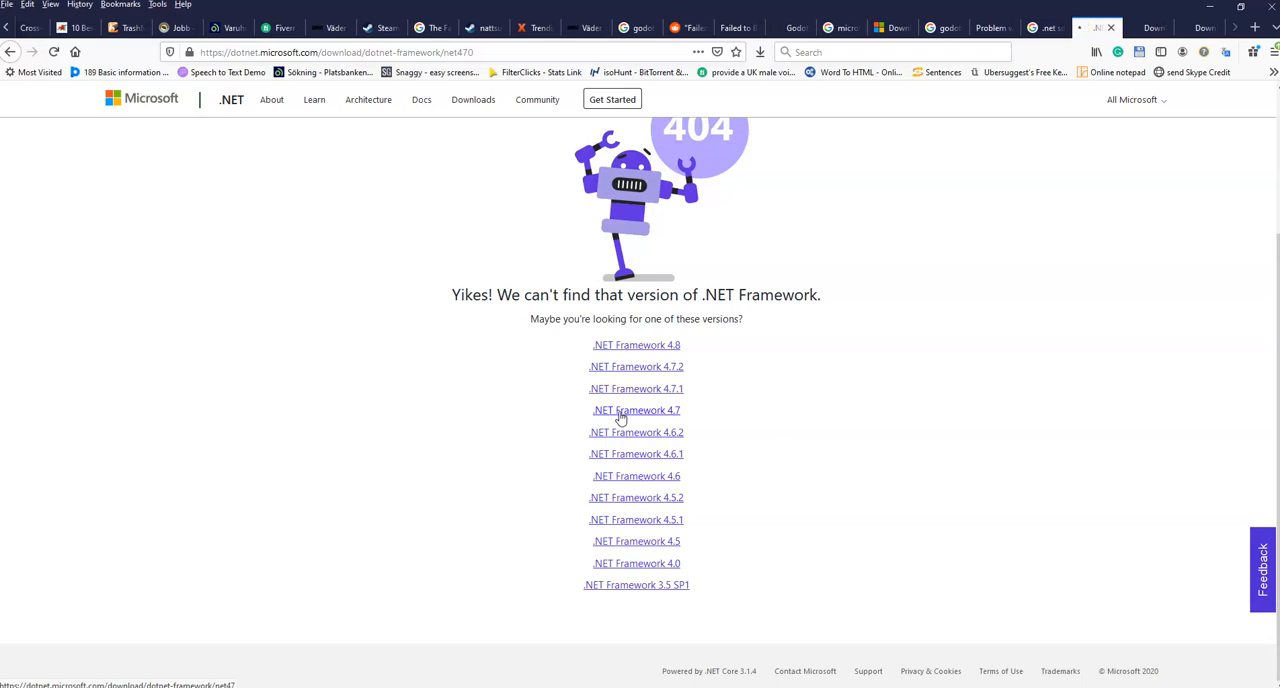
left_click(636, 410)
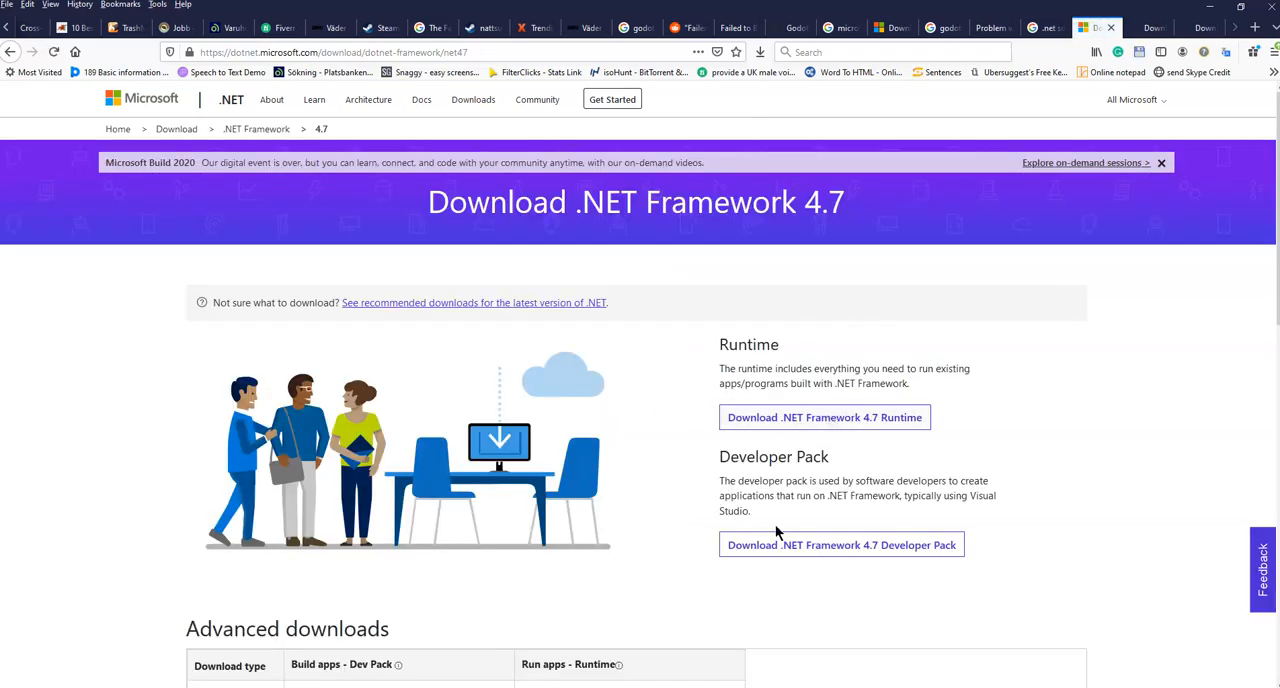
mouse_move(800, 588)
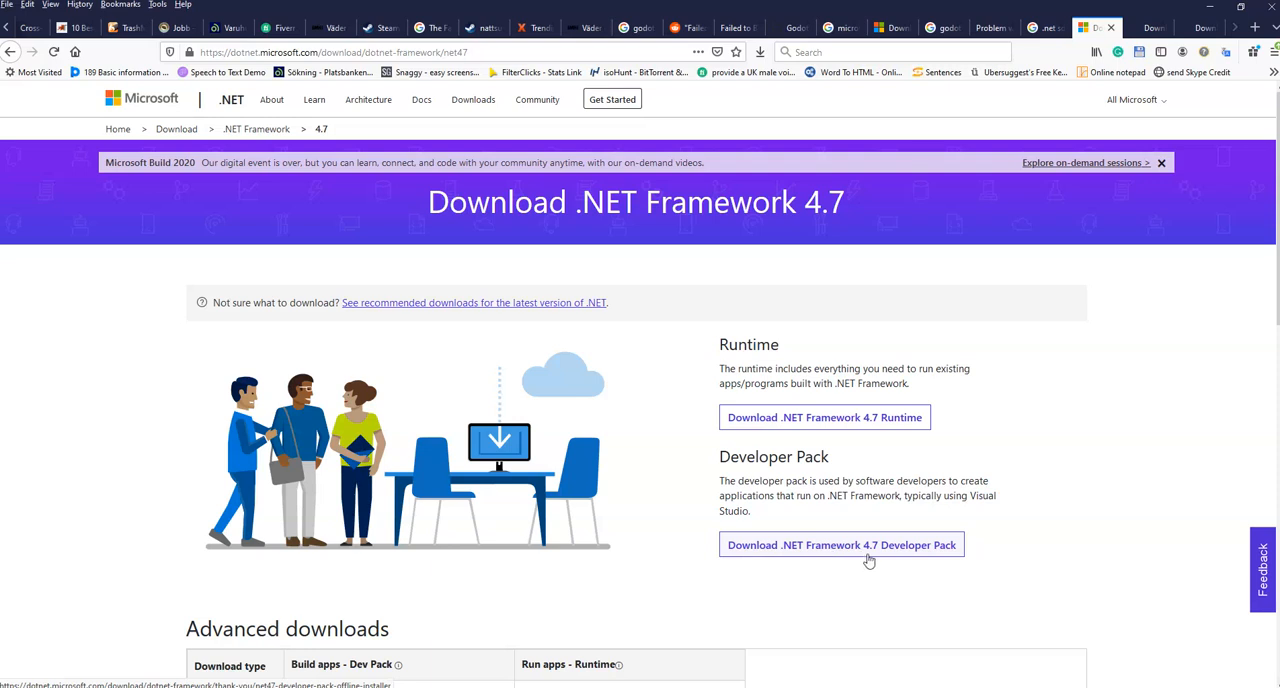
mouse_move(1048, 502)
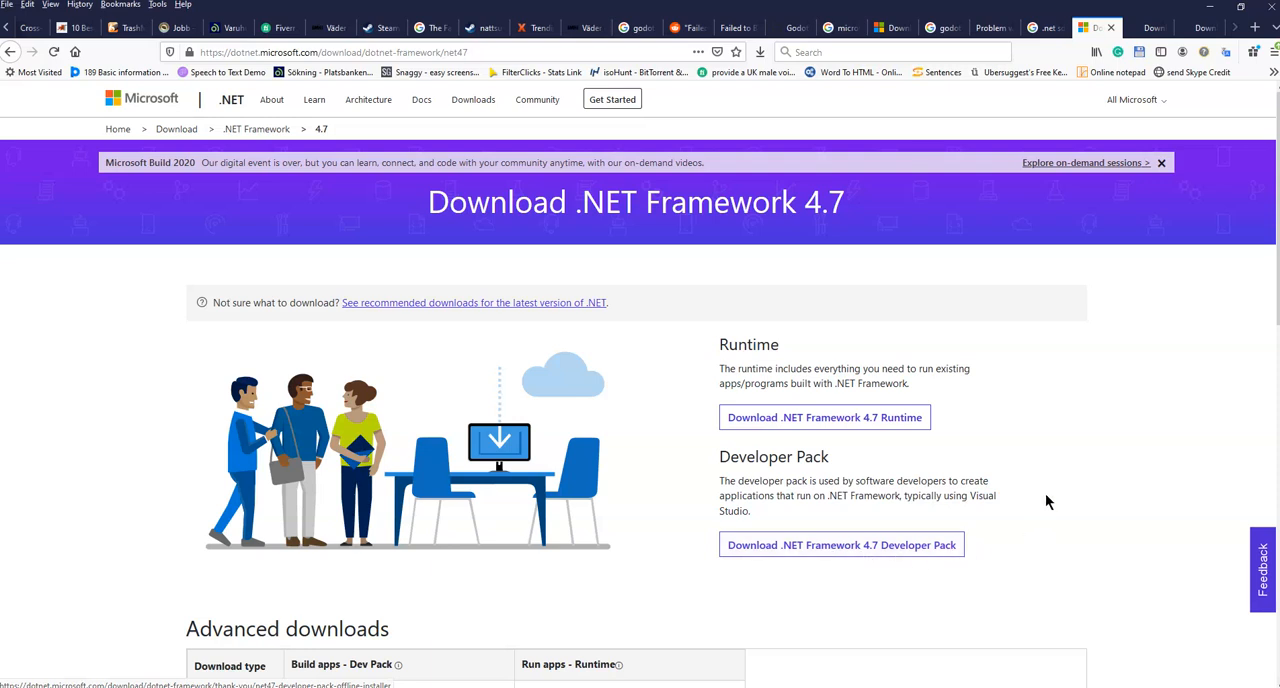
mouse_move(1096, 432)
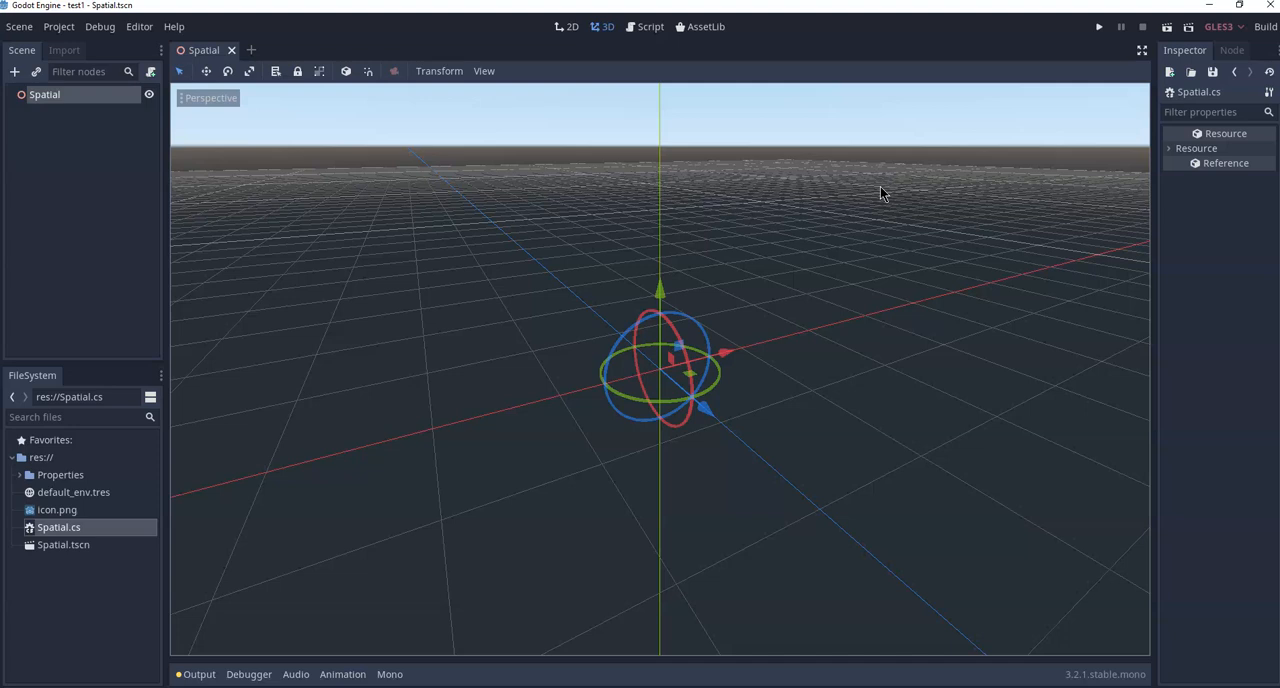
- Build the project so test1 [Tools] shows succeeded with no errors in the Builds panel
left_click(1264, 26)
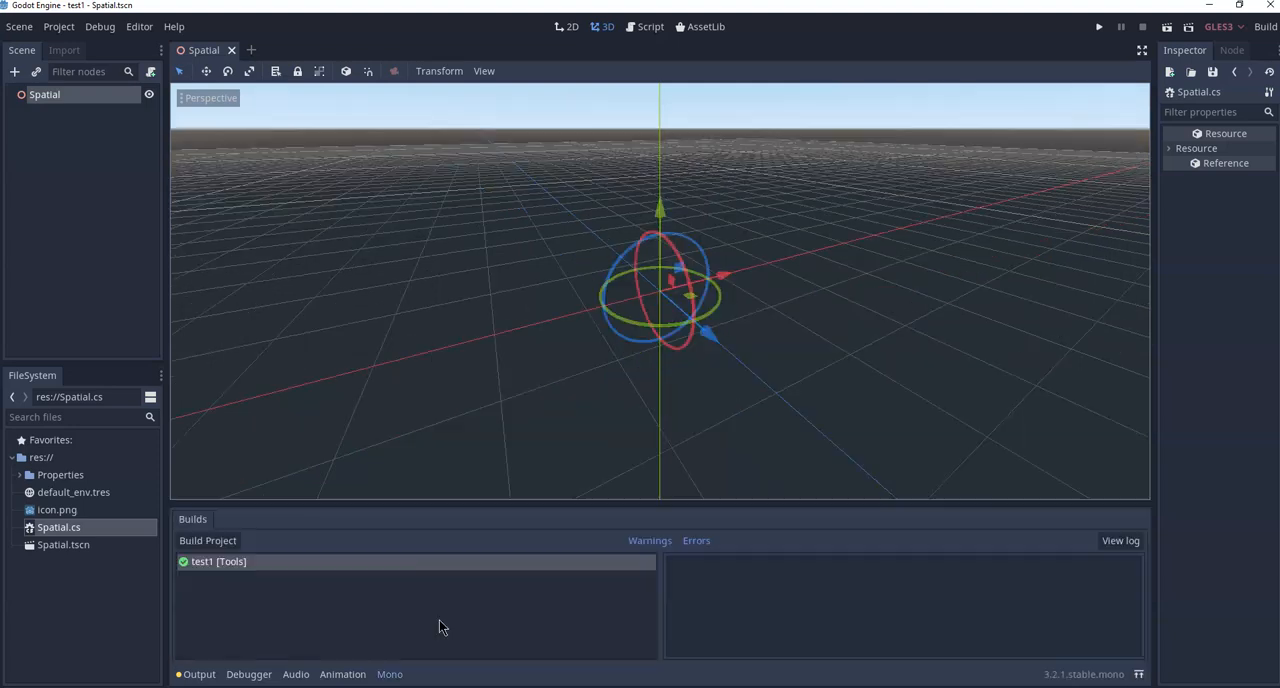
mouse_move(222, 618)
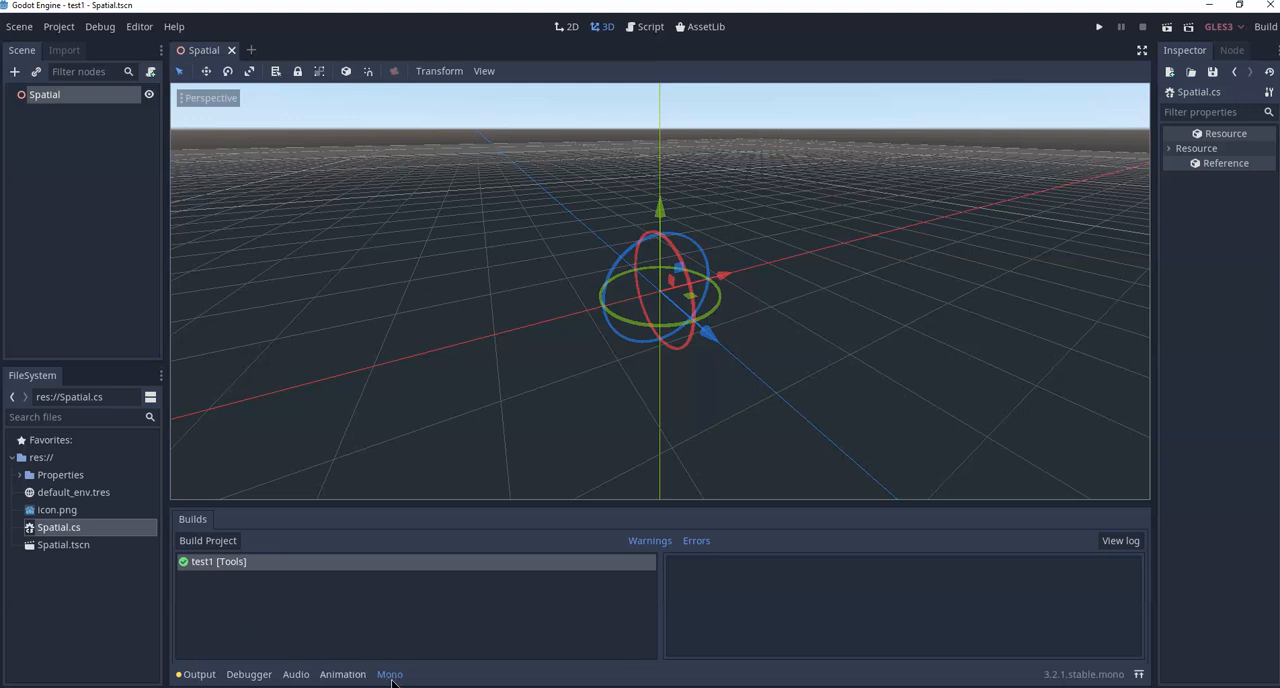
mouse_move(408, 628)
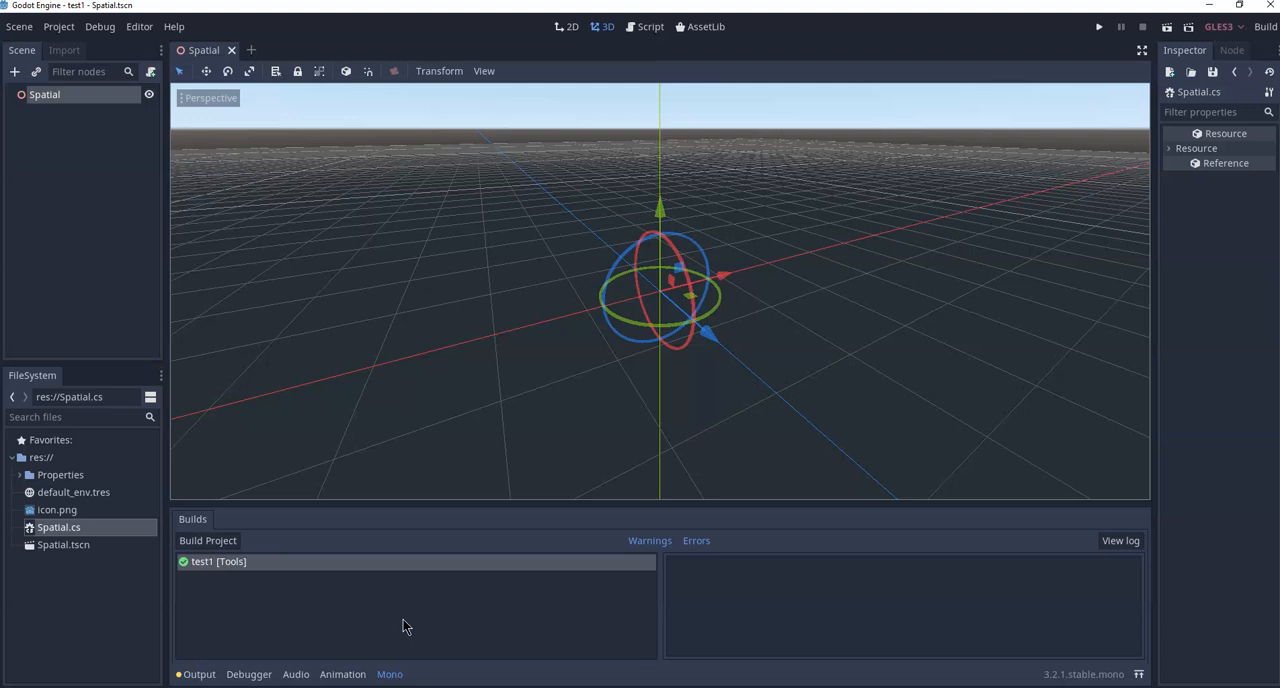
mouse_move(368, 588)
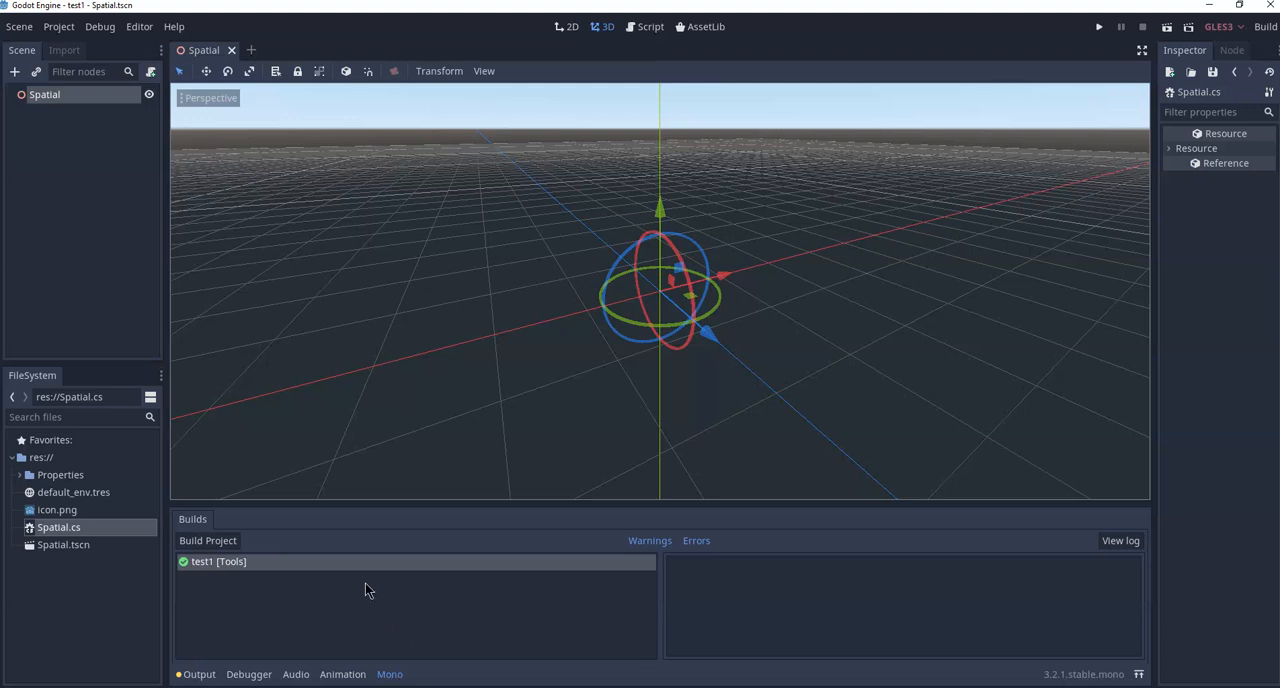
mouse_move(312, 492)
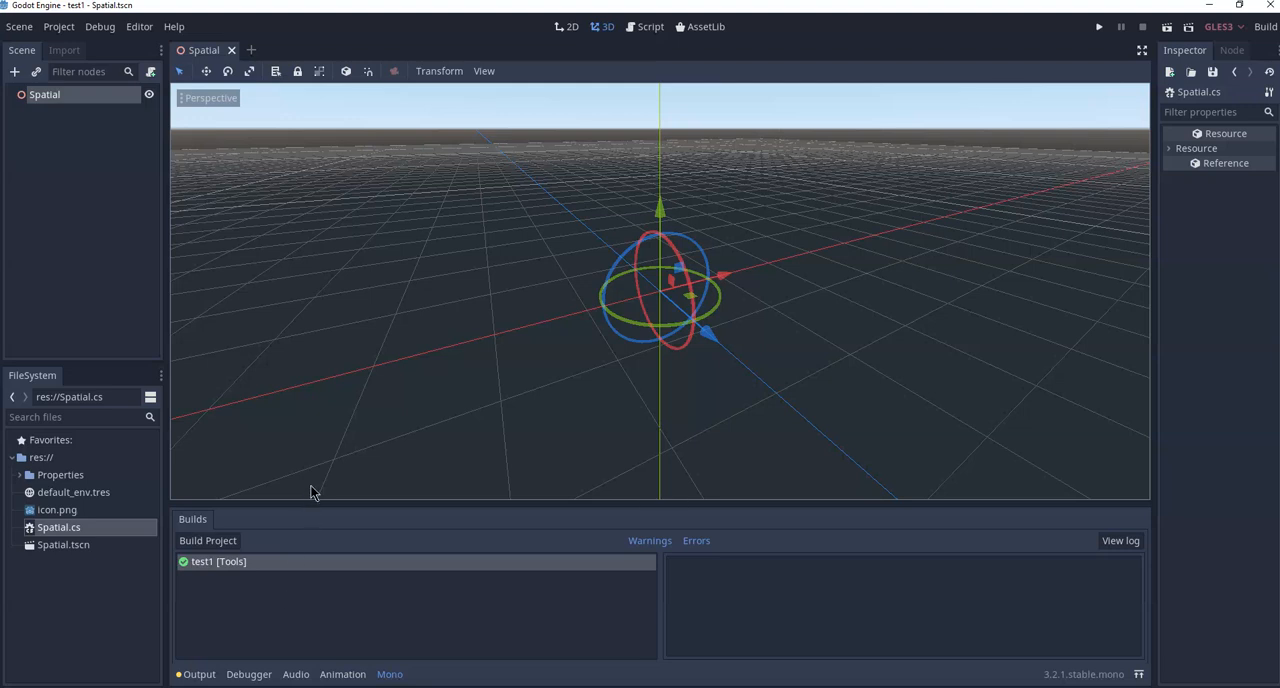
mouse_move(324, 540)
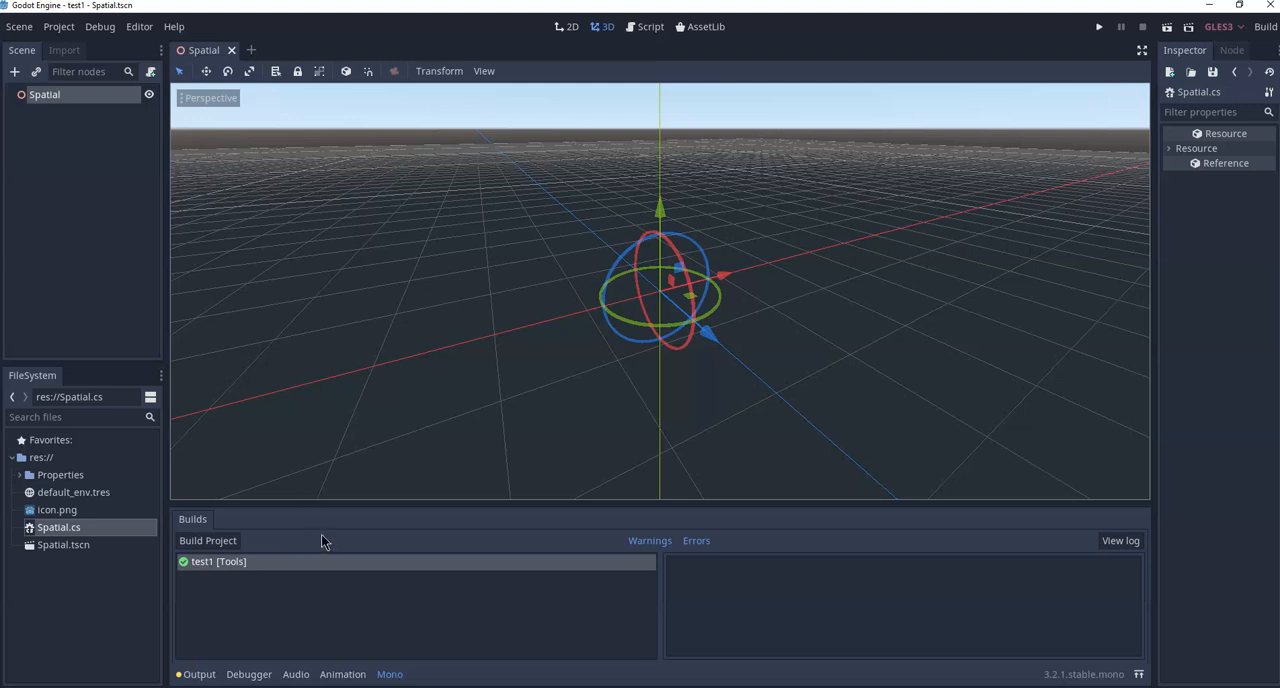